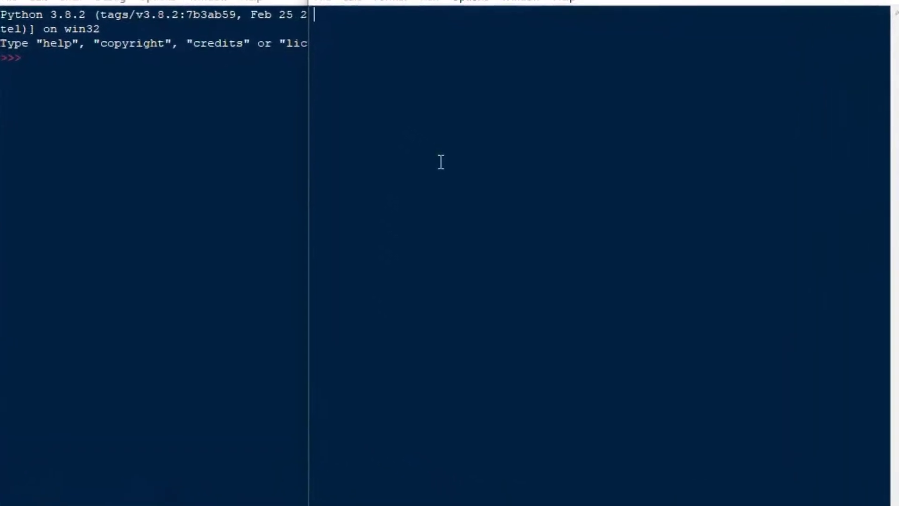
- Add the lines import pyodbc as pyo and import pandas as pd
text(import py)
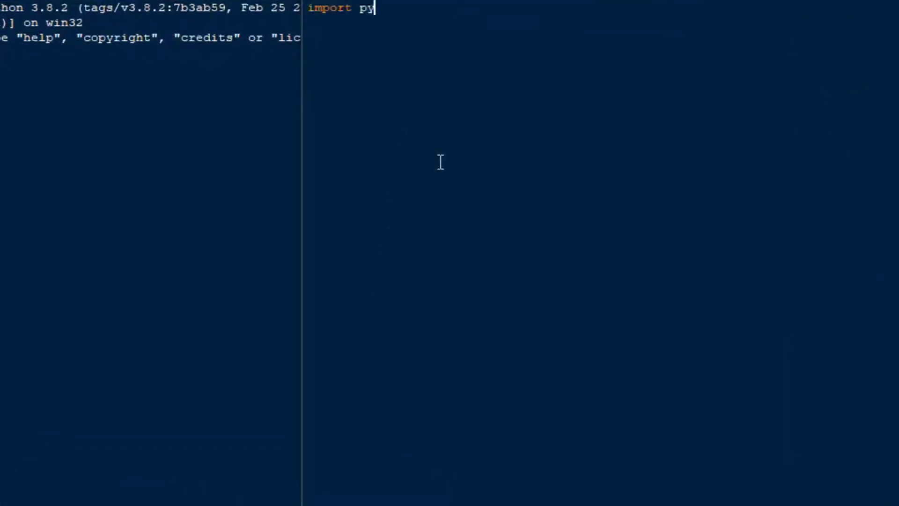
text(o)
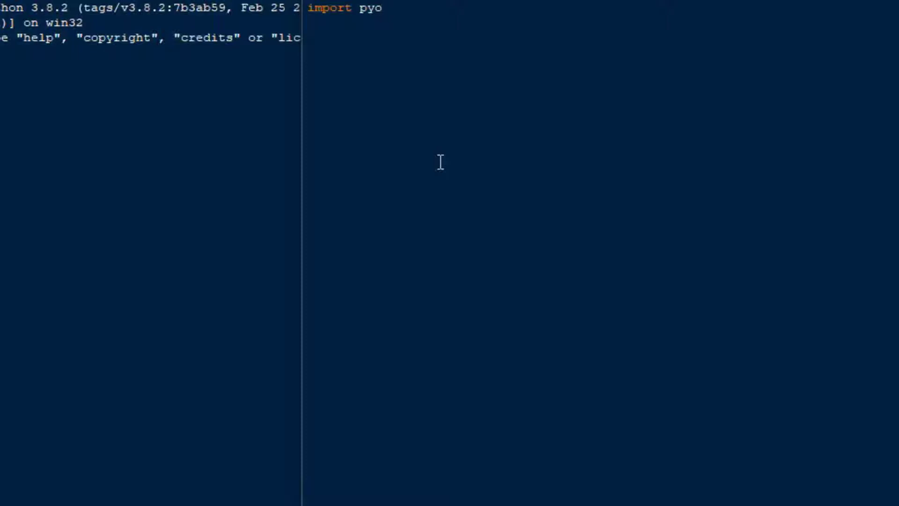
text(dbc as)
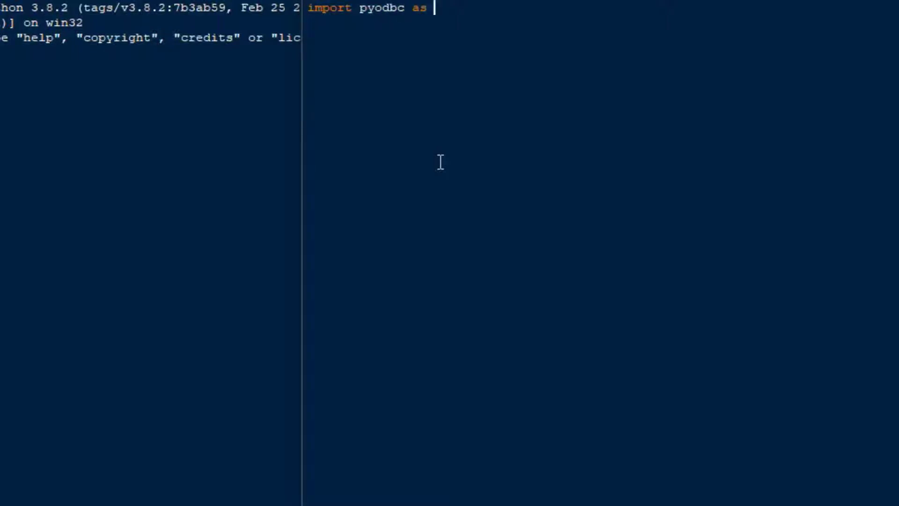
text(pyo)
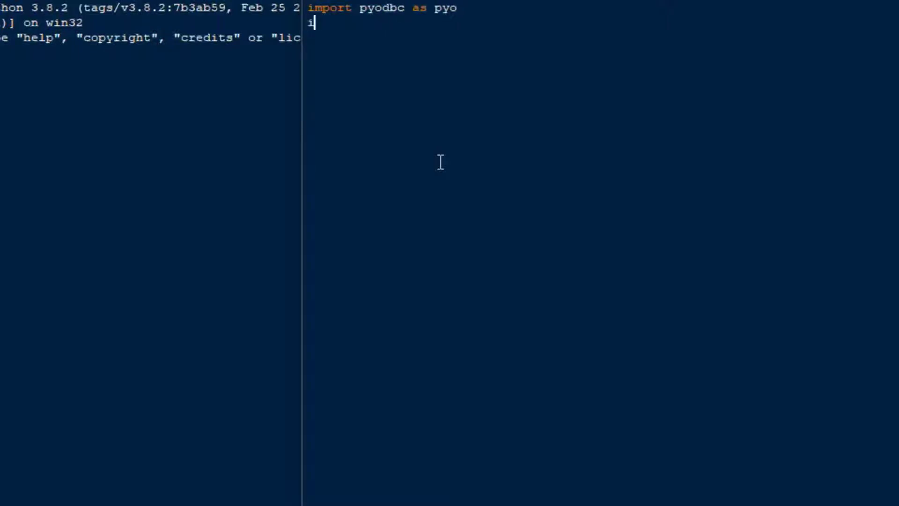
text(mport panda)
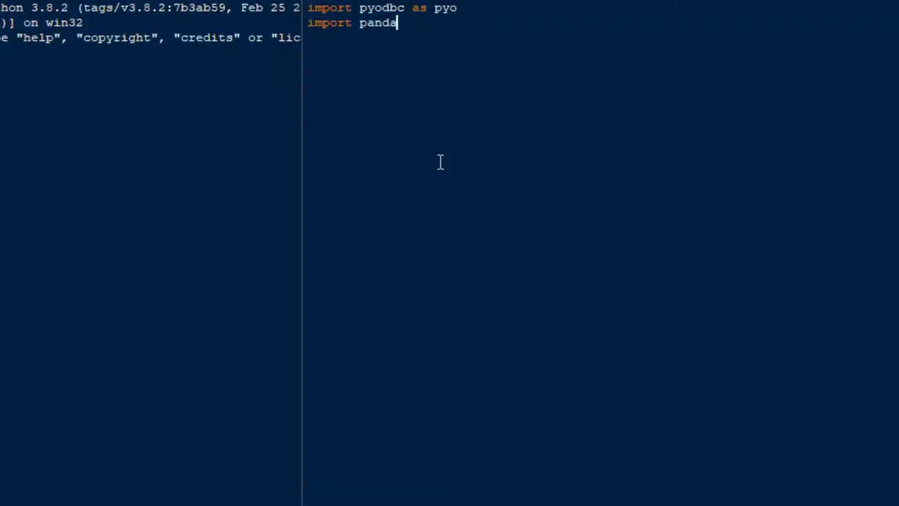
text(s as pd)
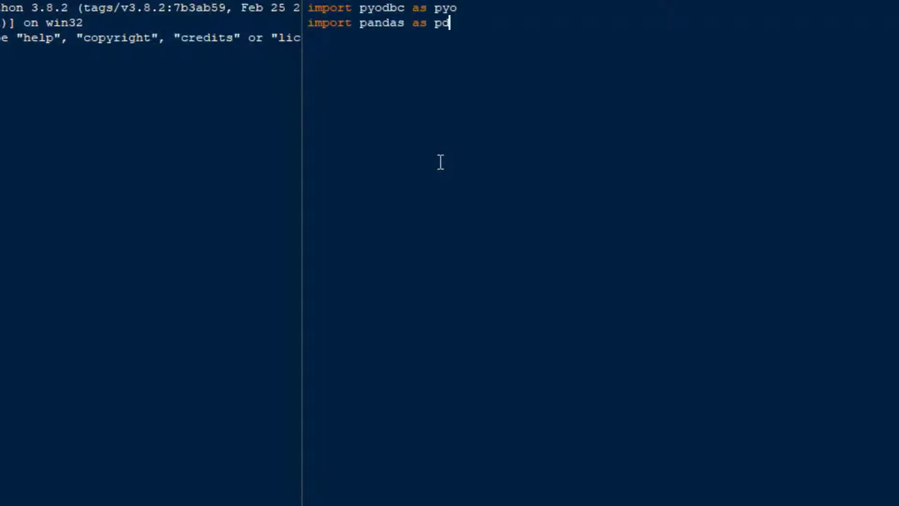
key(enter)
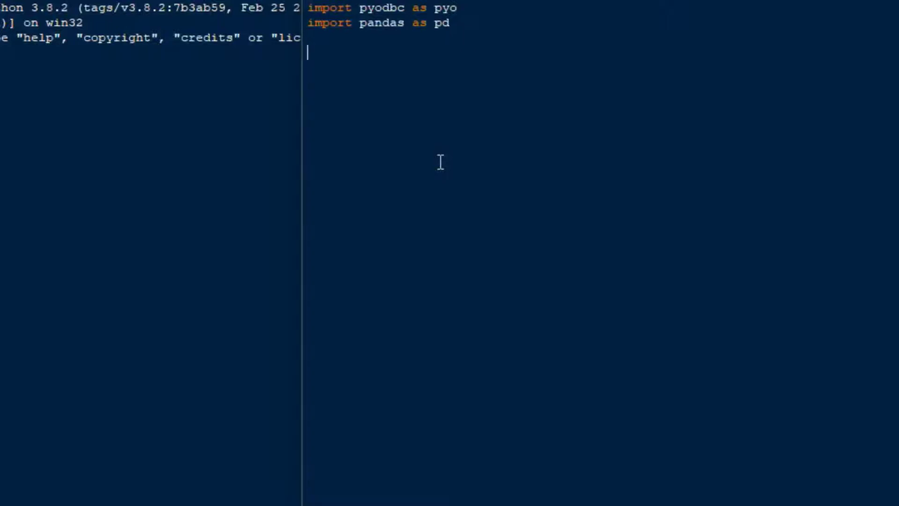
- Add a print('opening db..') line after the imports
text(print)
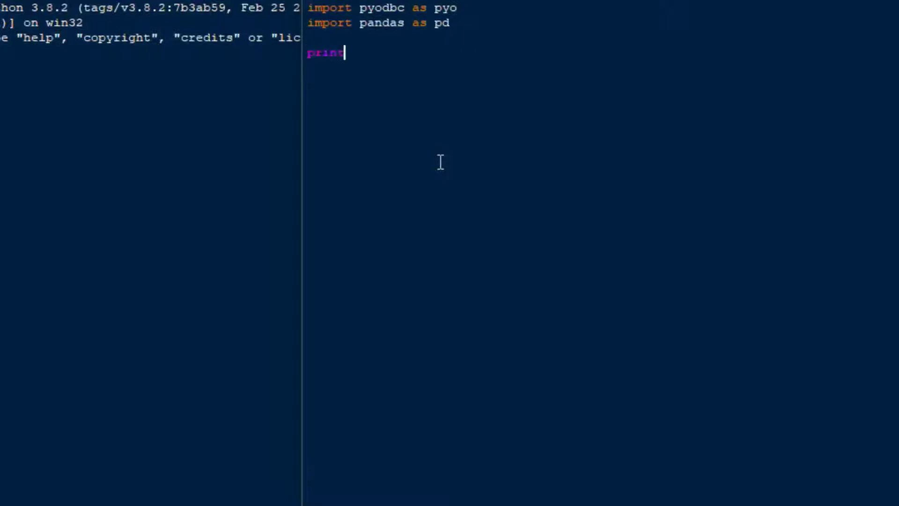
text(('openi)
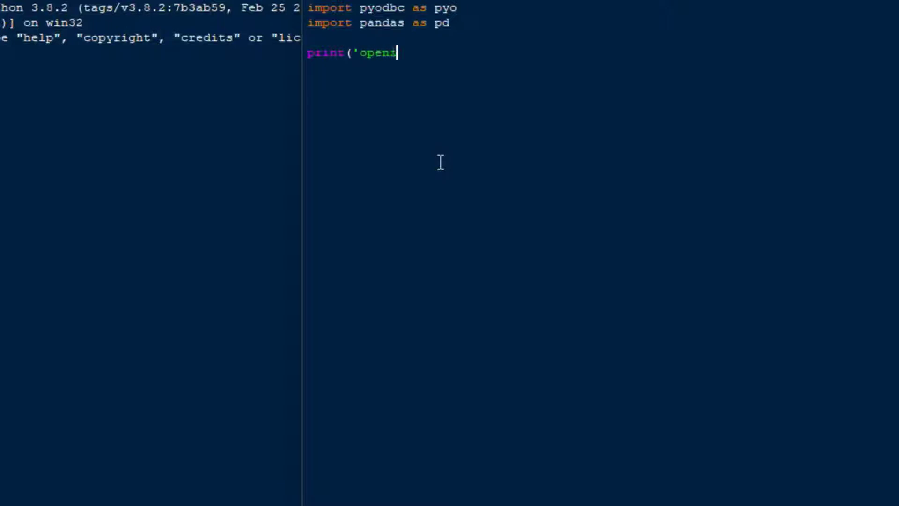
text(ing db..')
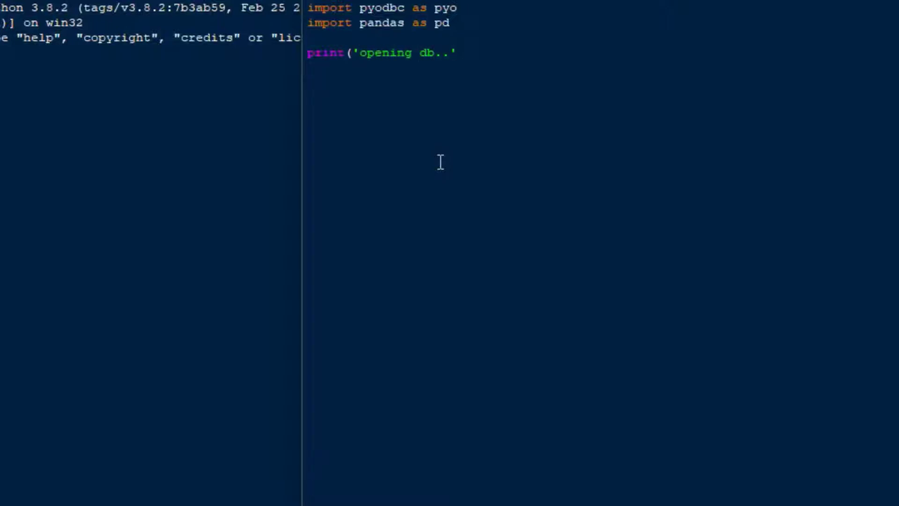
text())
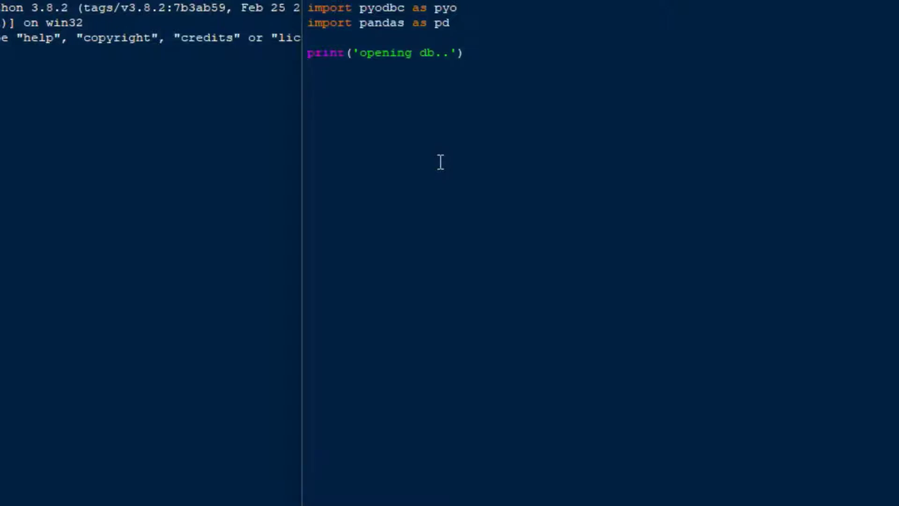
key(enter)
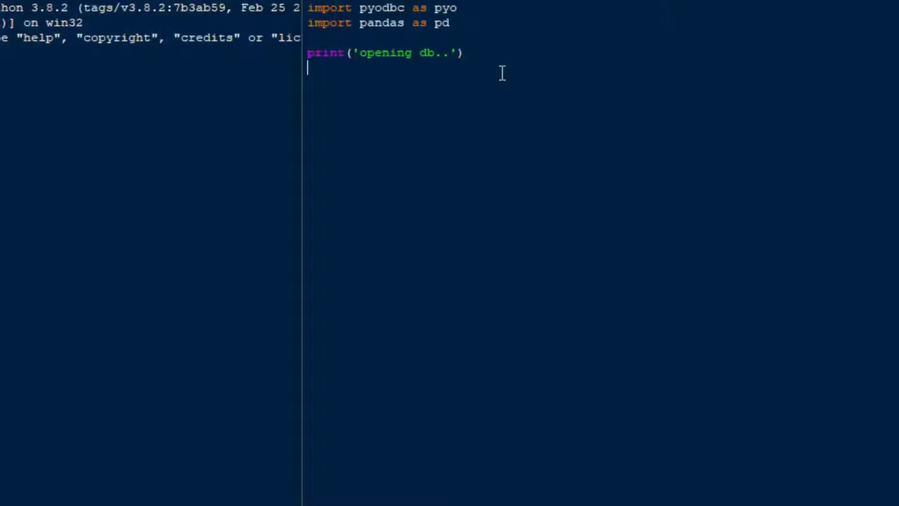
- Define cnn_str with the Microsoft Access Driver connection string for ACCESS_DATA.accdb
text(c)
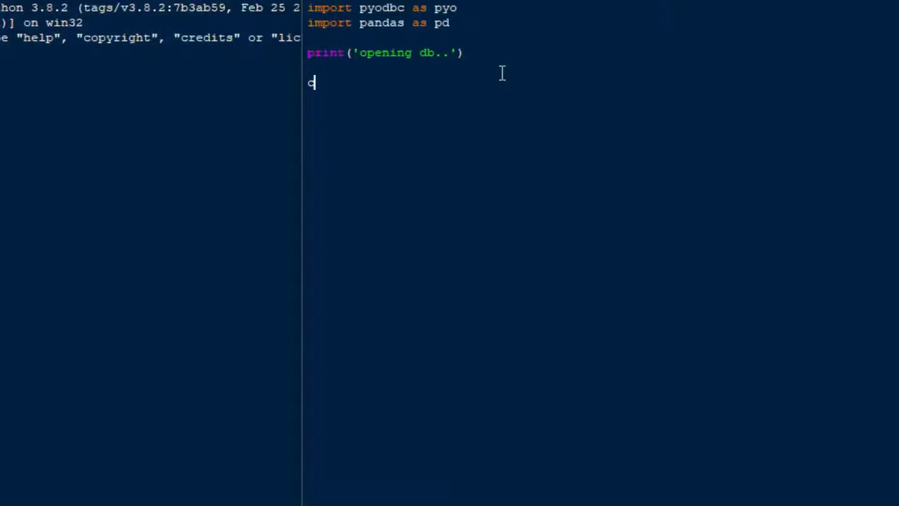
text(nn)
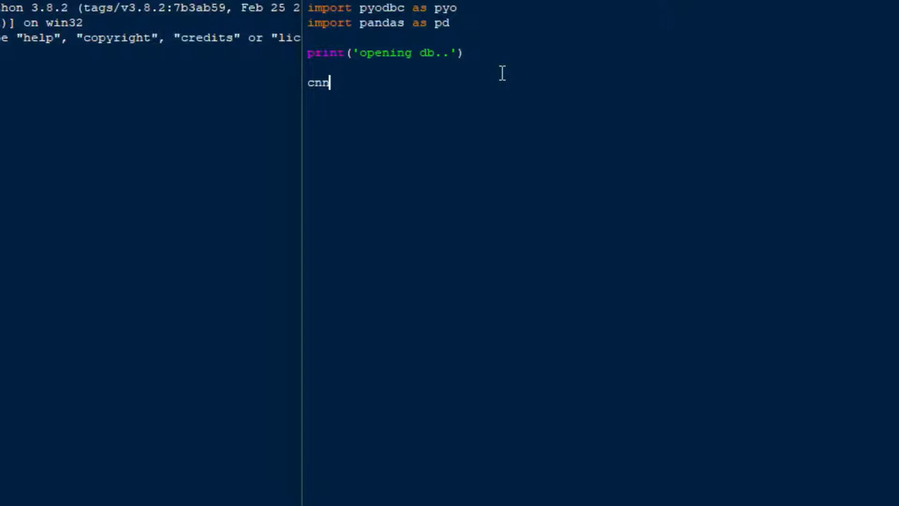
text(_str =)
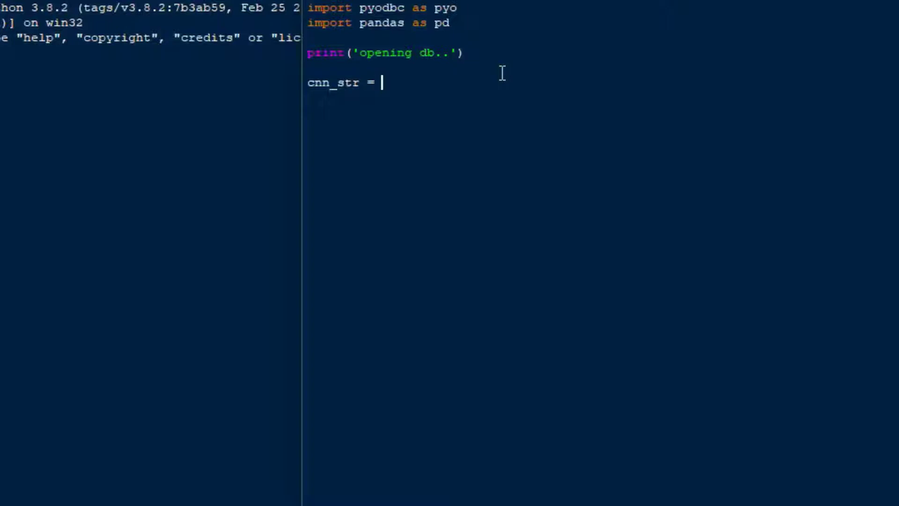
text(()
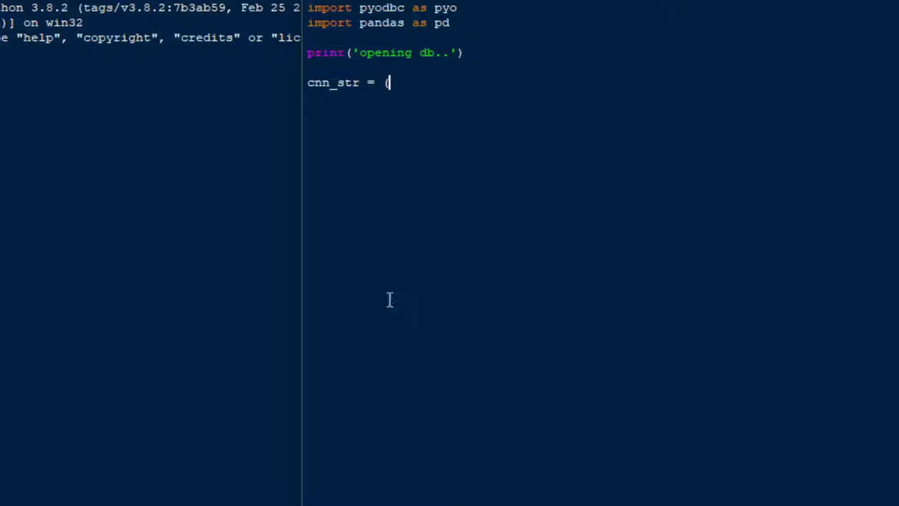
mouse_move(430, 85)
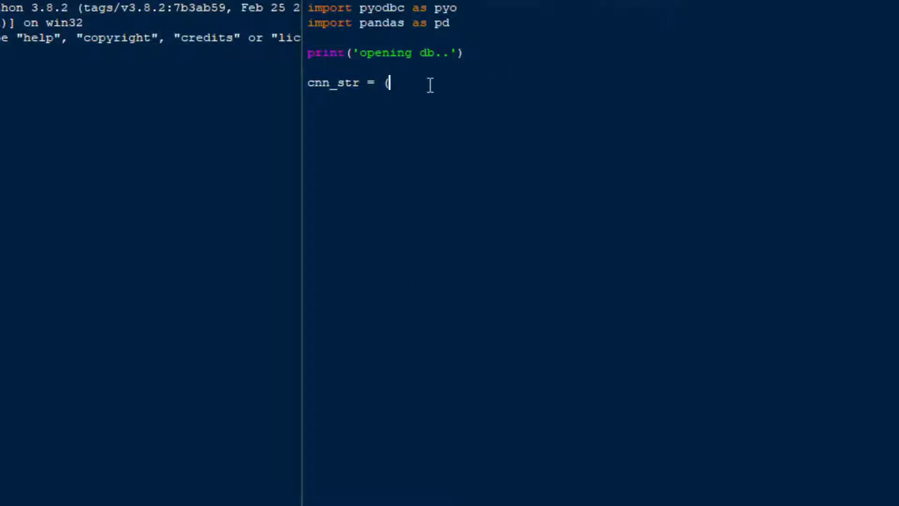
text(r"Driver={Microsoft Access Driver (*.mdb, *.accdb)};")
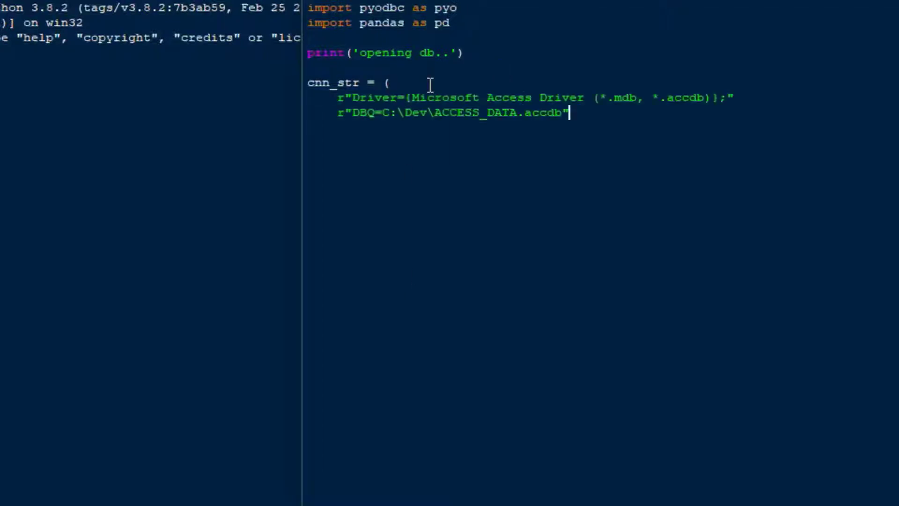
key(enter)
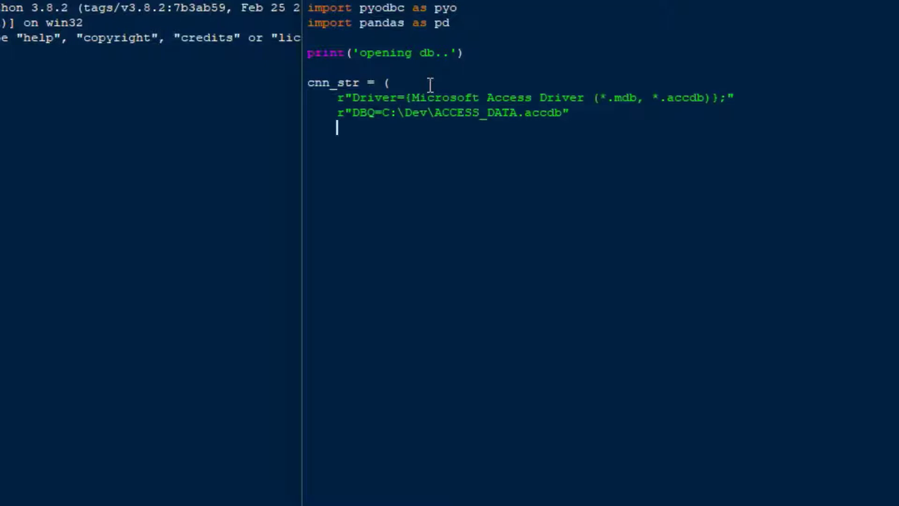
text())
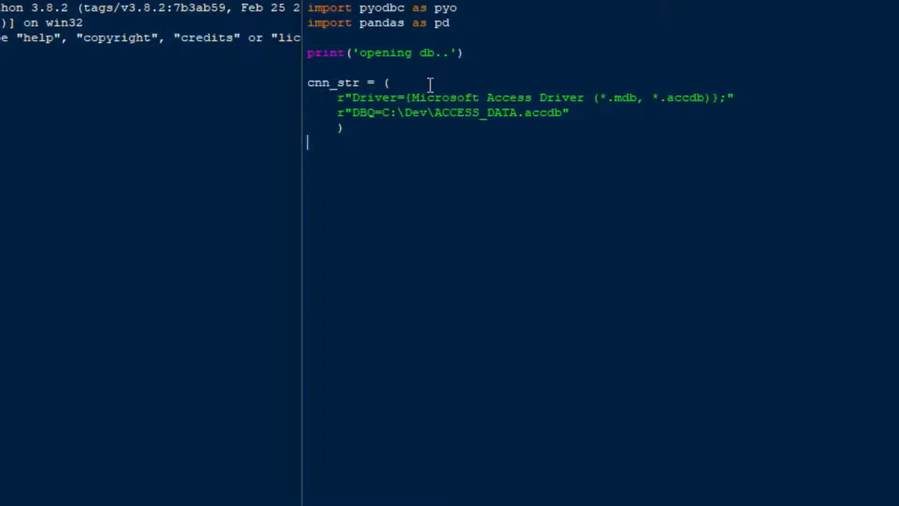
- Open the database connection with cnn = pyo.connect(cnn_str)
text(cnn)
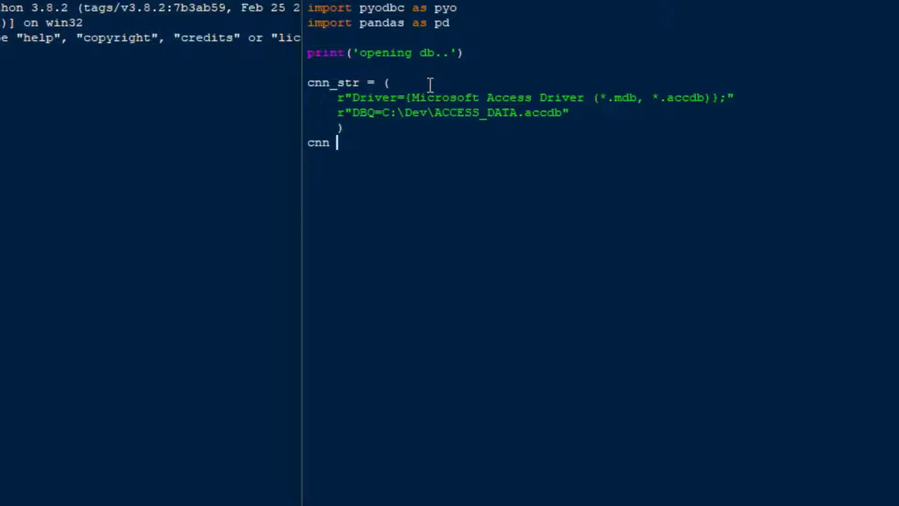
text(= pyo)
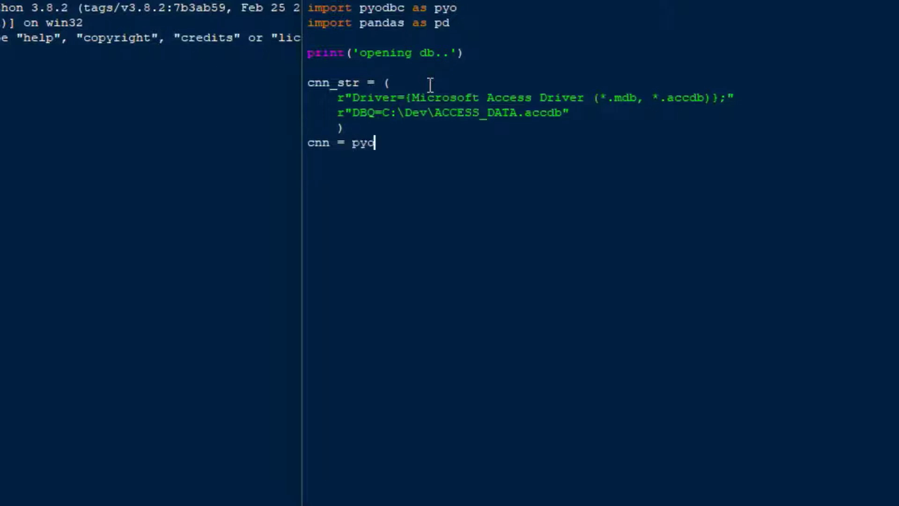
text(.connect)
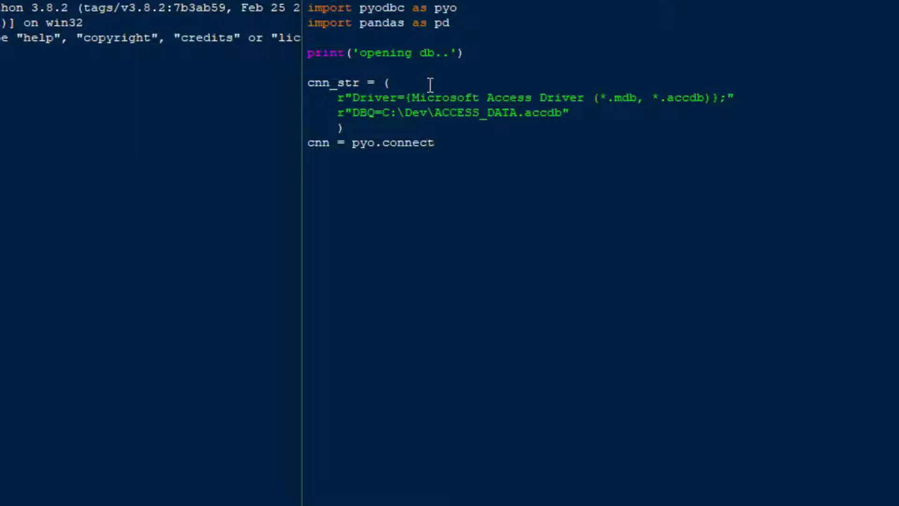
text((c)
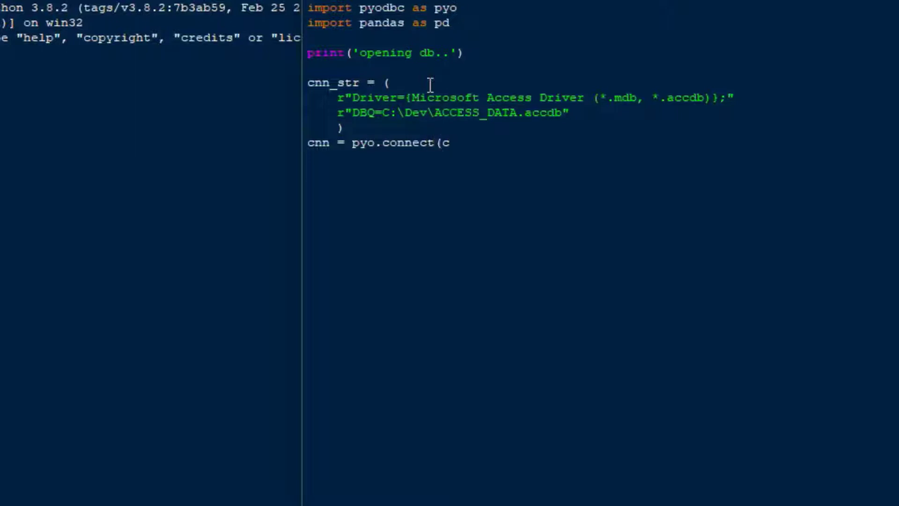
text(nn_str))
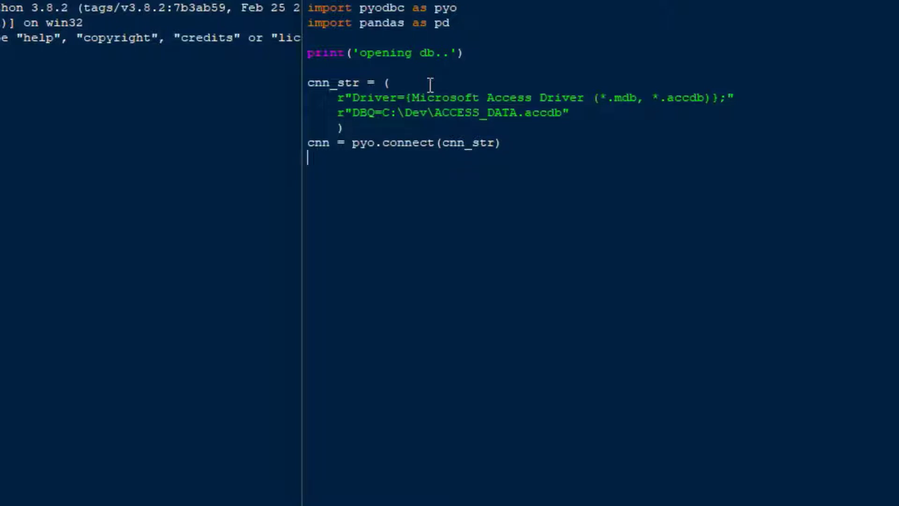
- Define sql = 'Select * From CANDY;' as the query string
text(s)
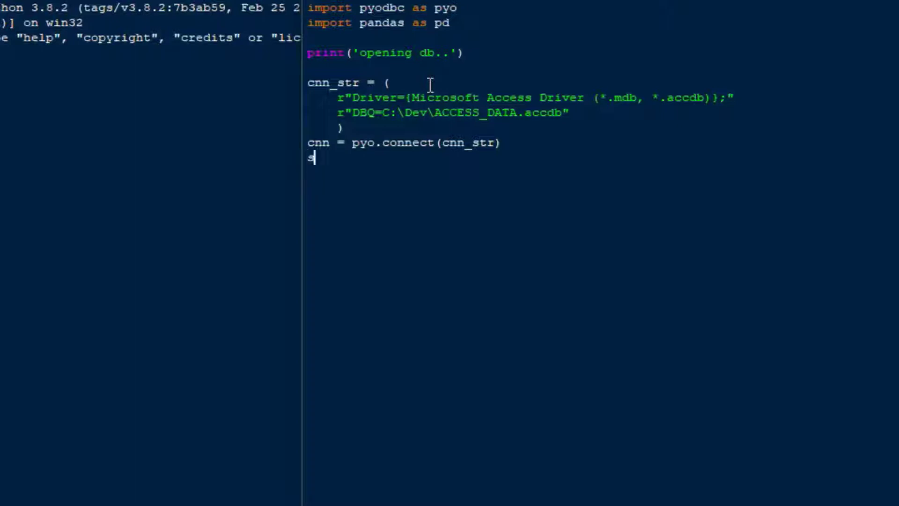
text(ql)
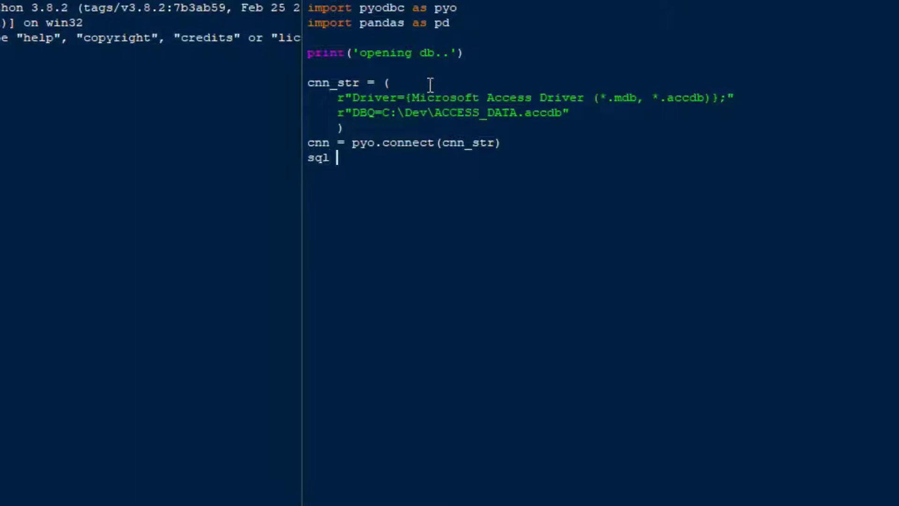
text(= ")
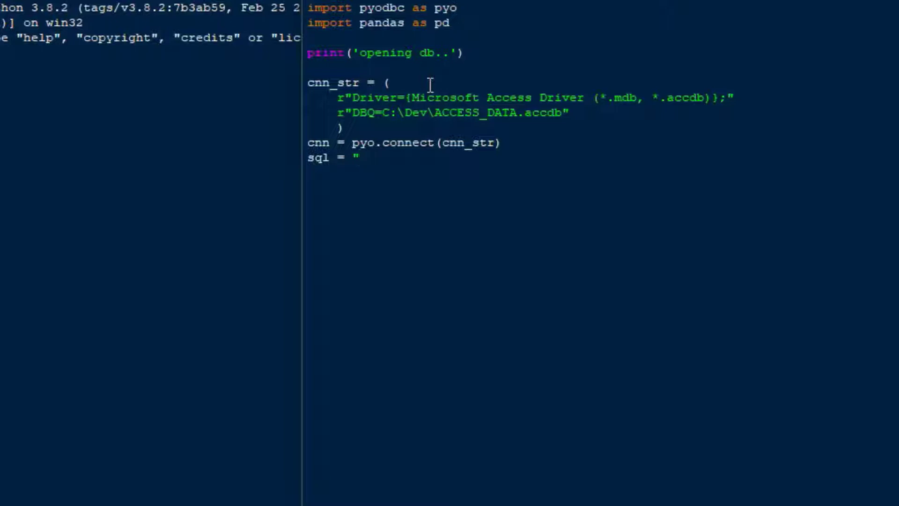
text('S)
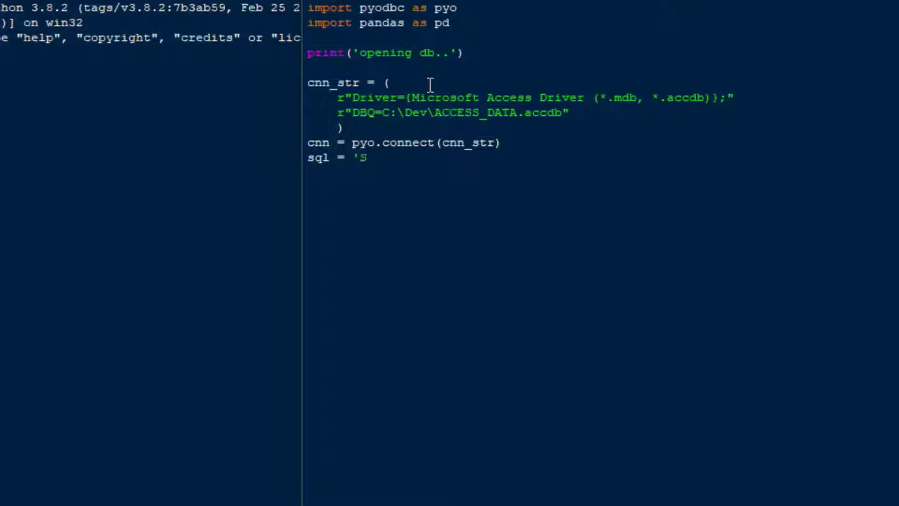
text(elect &)
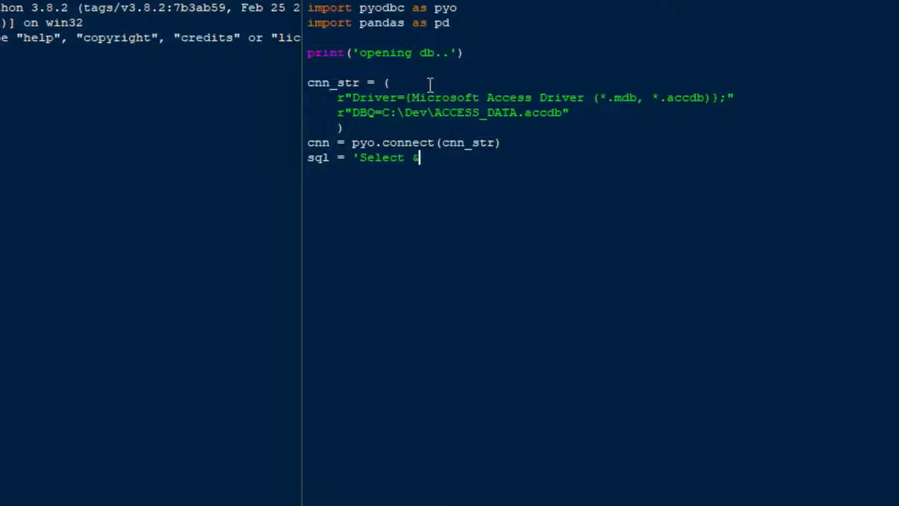
text(* For)
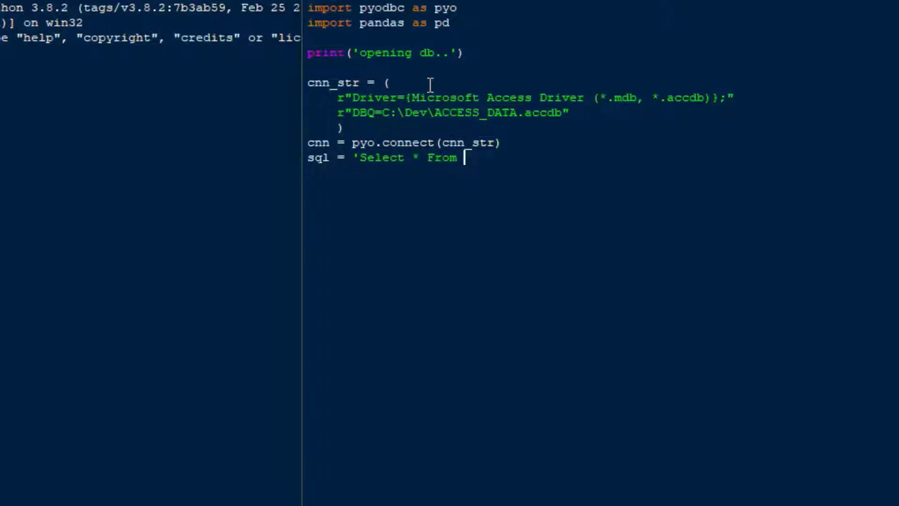
text(CANDY;)
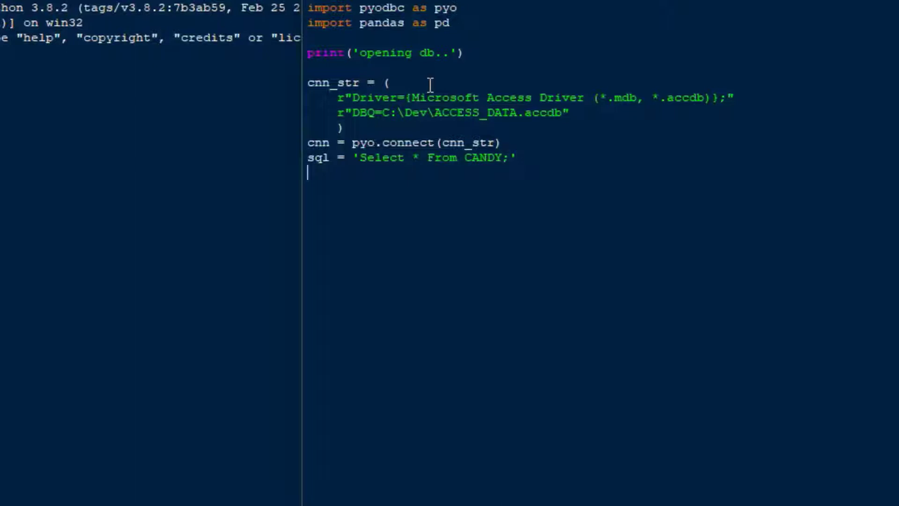
- Load the query results into candy with pd.read_sql(sql, cnn)
text(candy =)
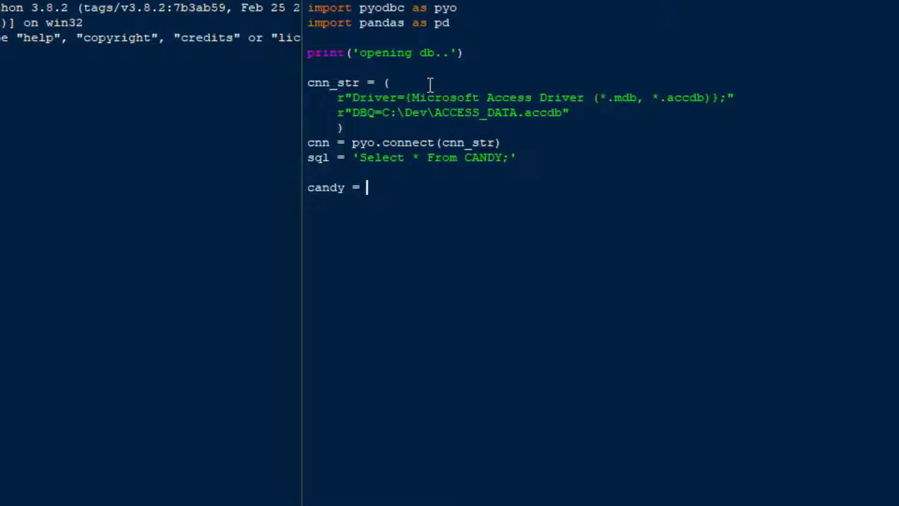
text(pd)
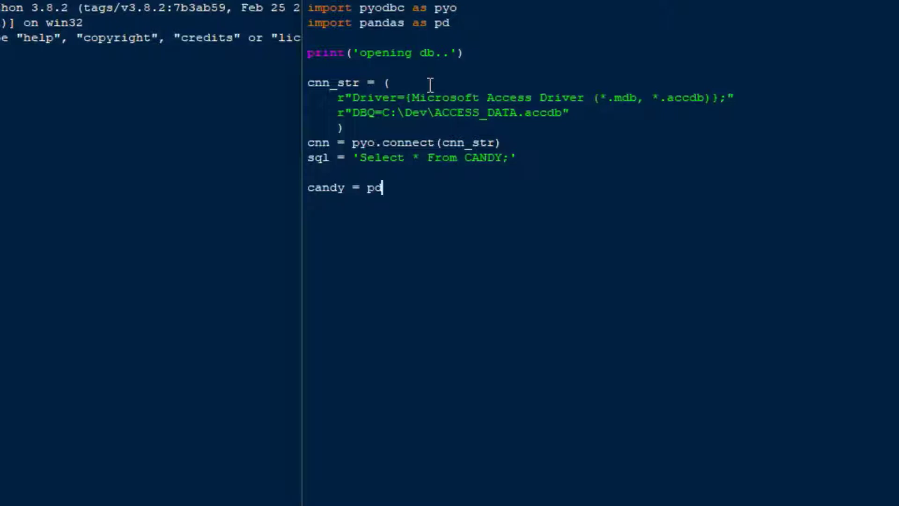
text(.read)
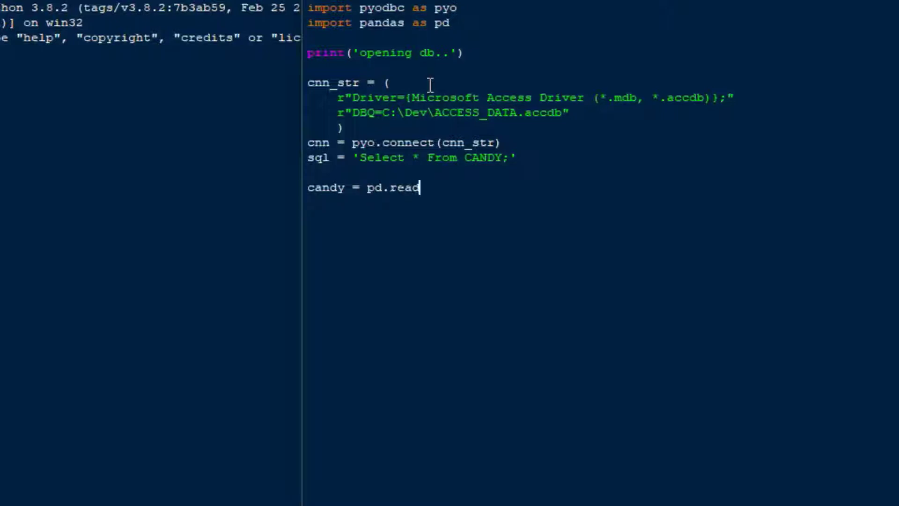
text(_sql)
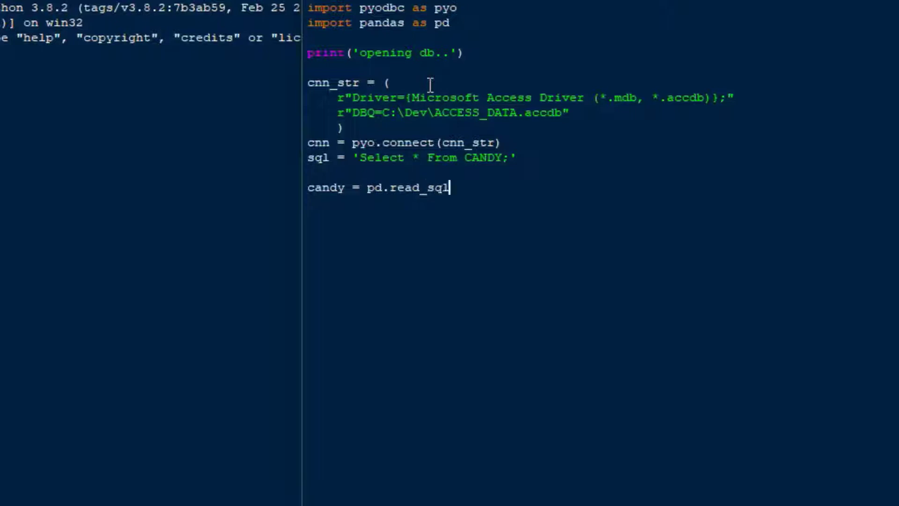
text(()
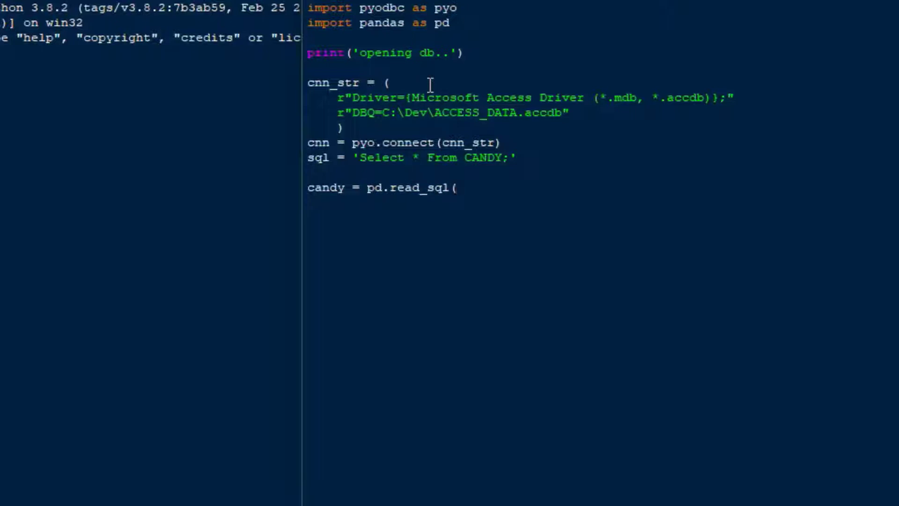
text(sql)
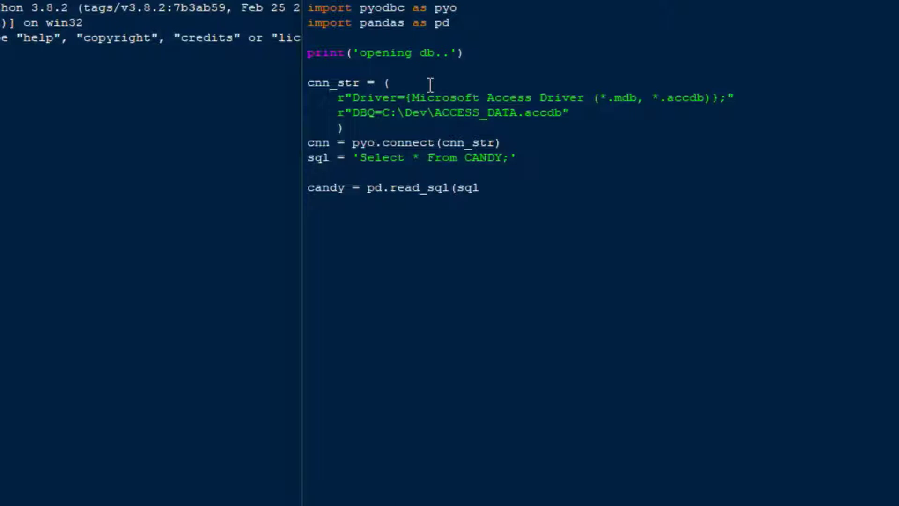
text(, cn)
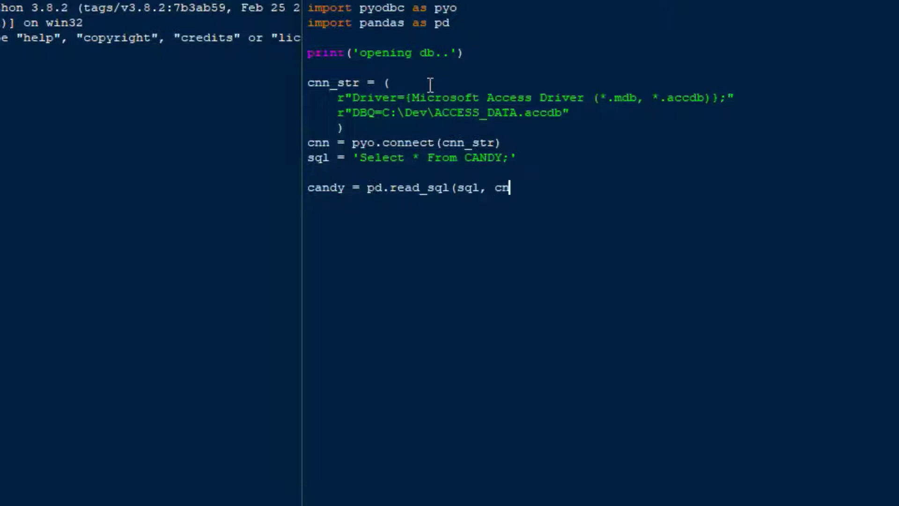
text(n))
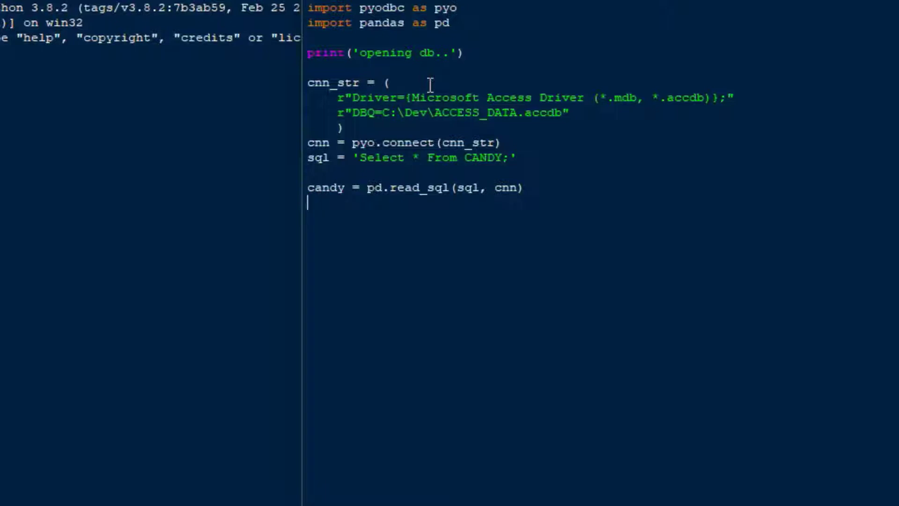
- Add print(candy.head(10)) to show the first ten rows
text(print)
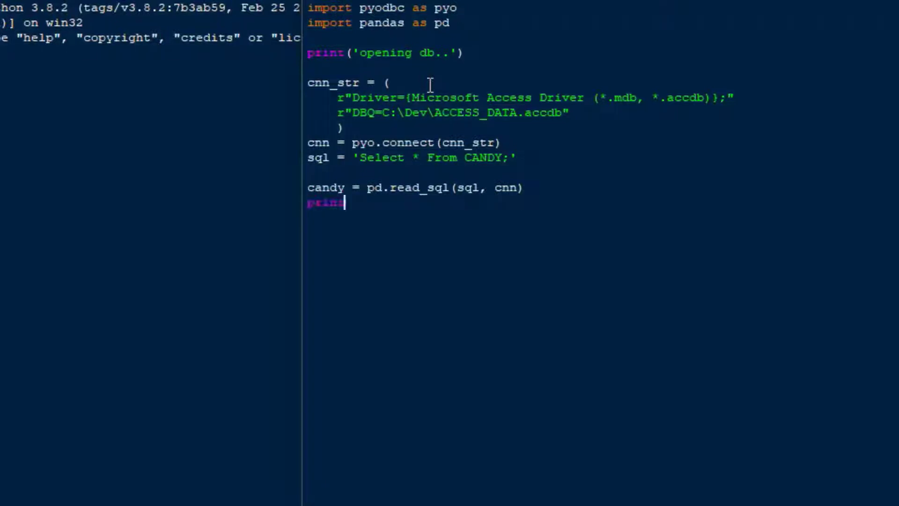
text((cand)
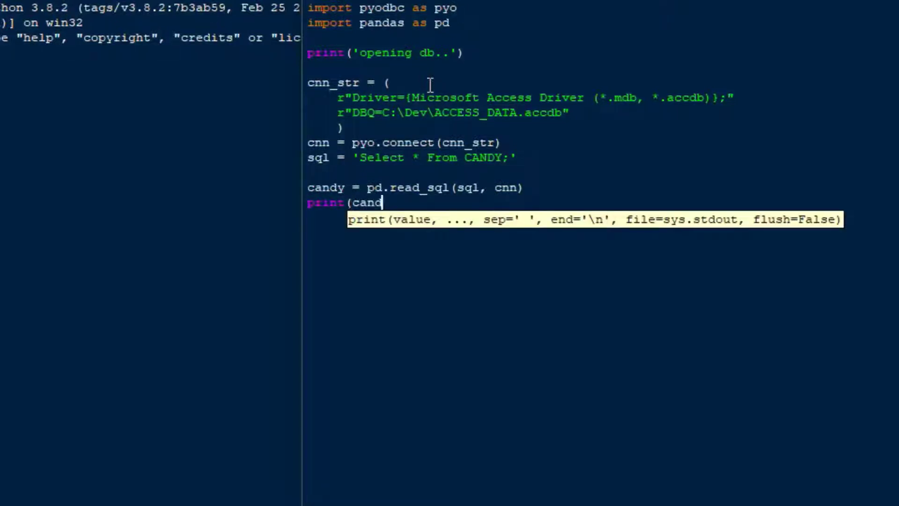
text(y.head)
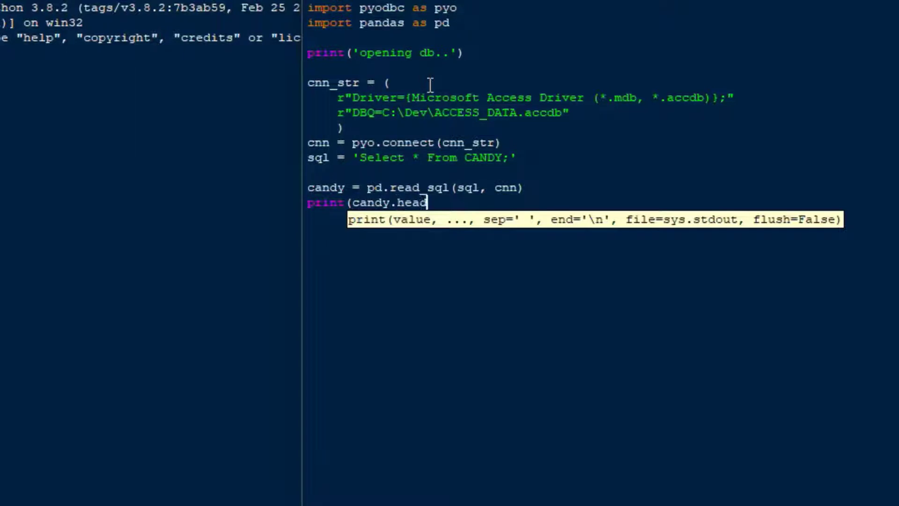
text((10))
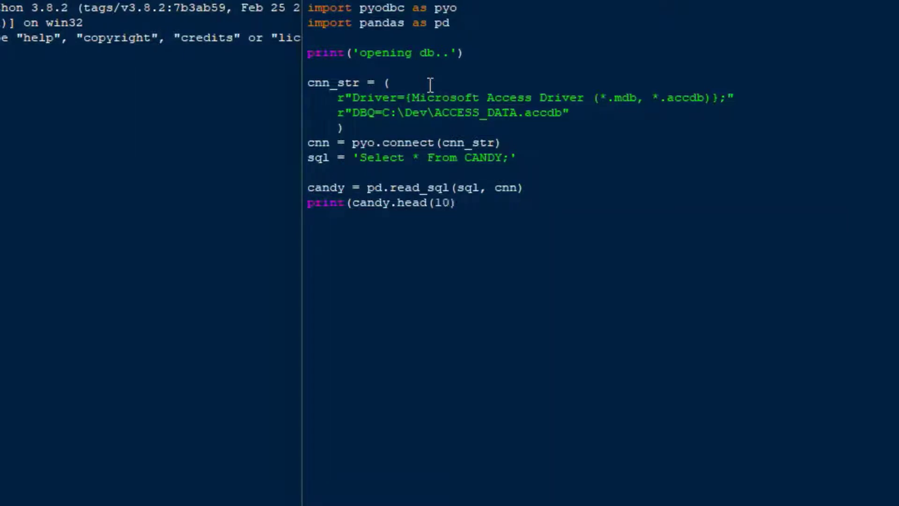
text())
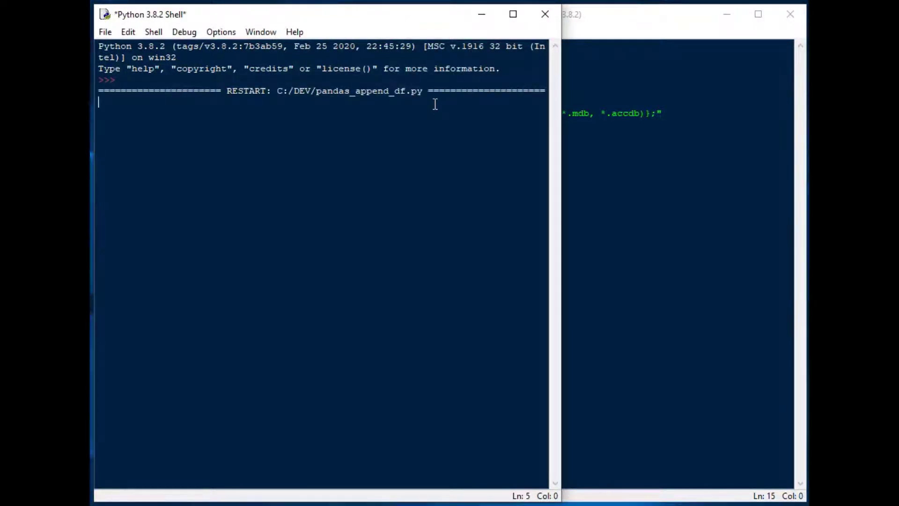
mouse_move(400, 146)
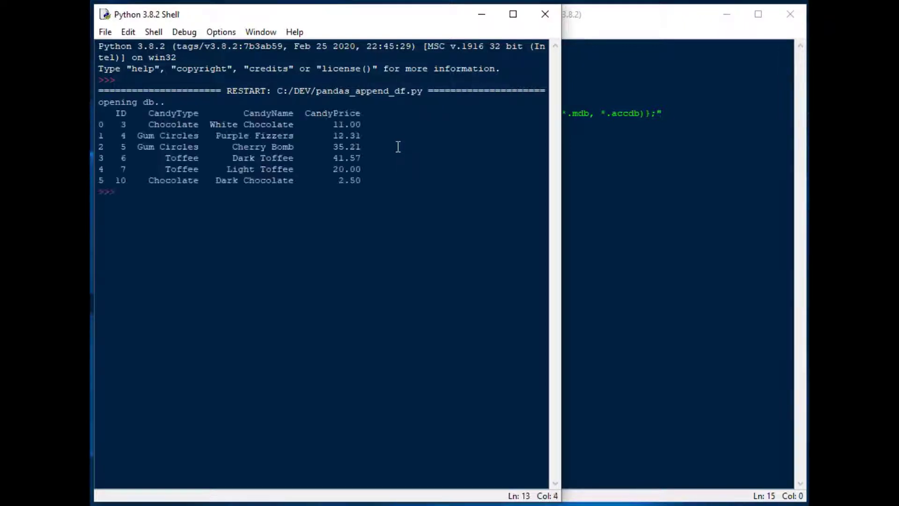
mouse_move(295, 135)
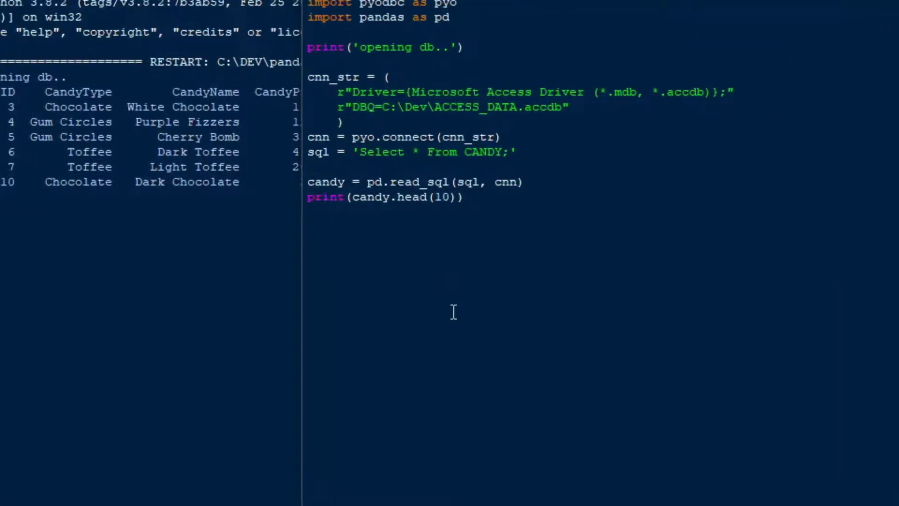
- Define sql = 'Select * From MORE_CANDY;' as the second query
text(sql)
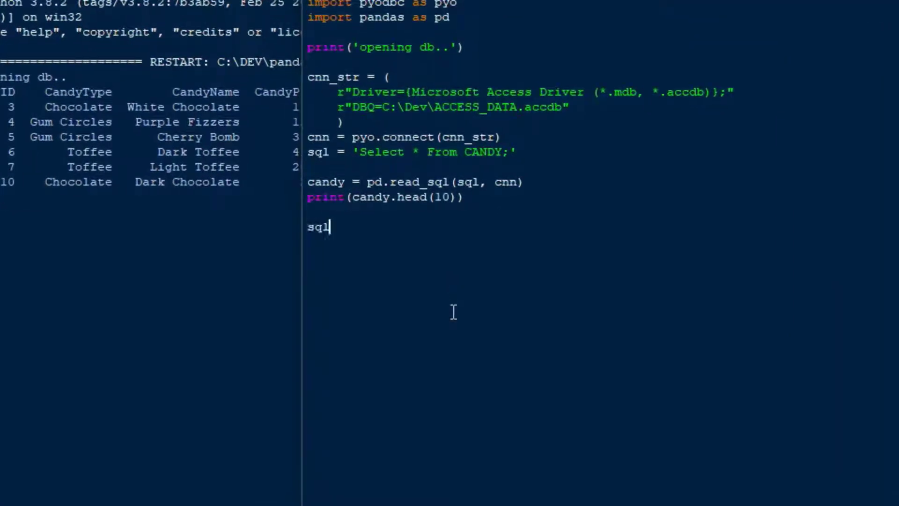
text(=)
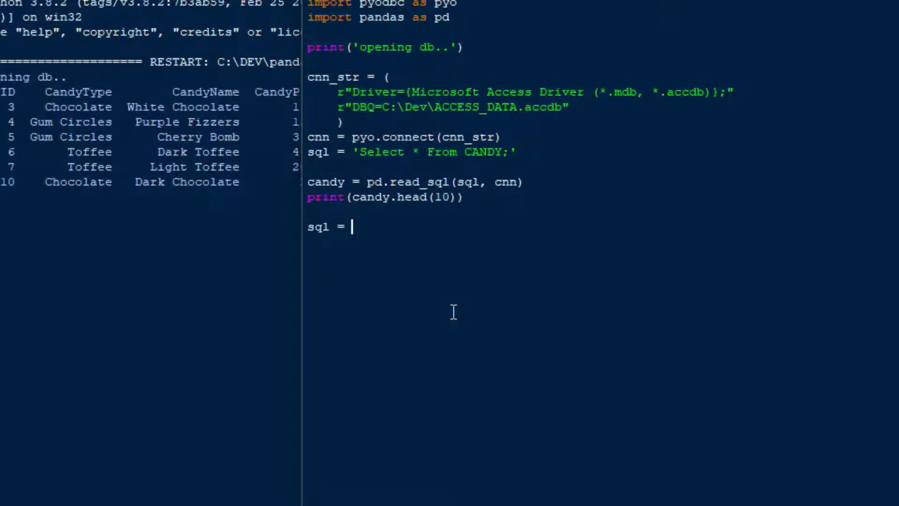
text(')
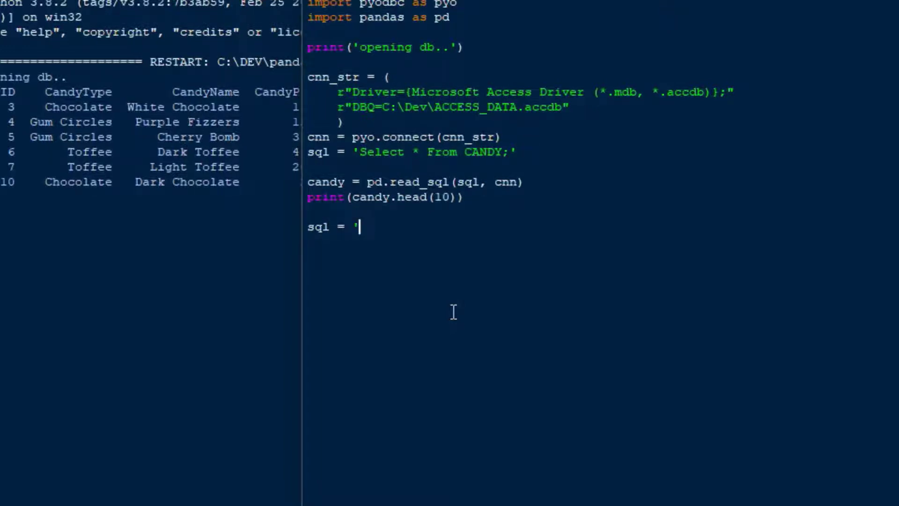
text(Select)
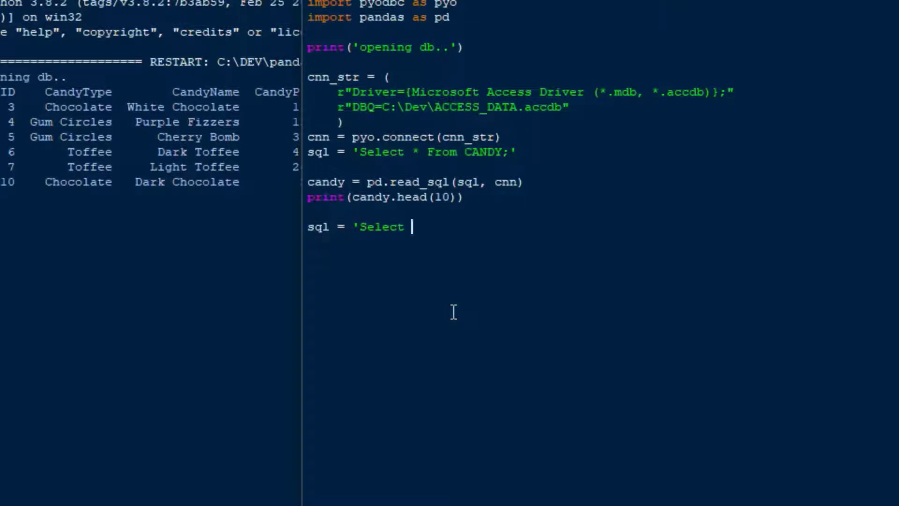
text(* From)
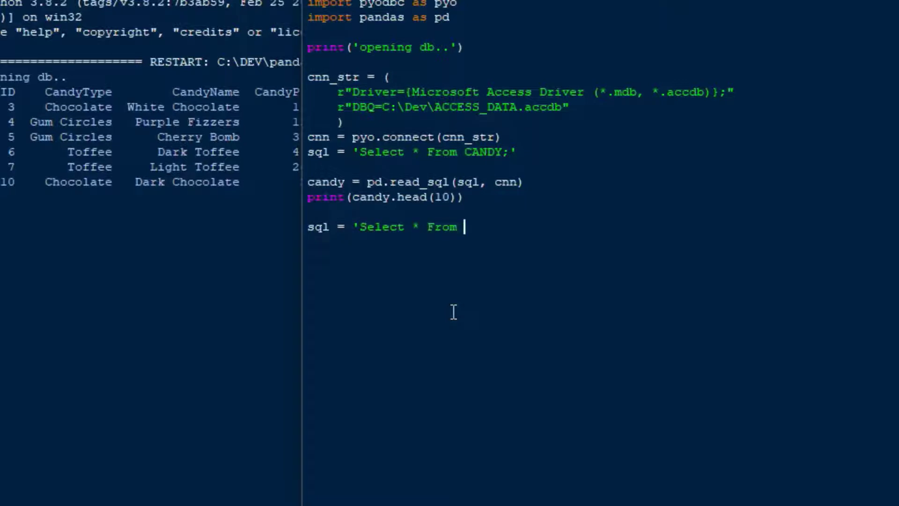
text(MORE_CAN)
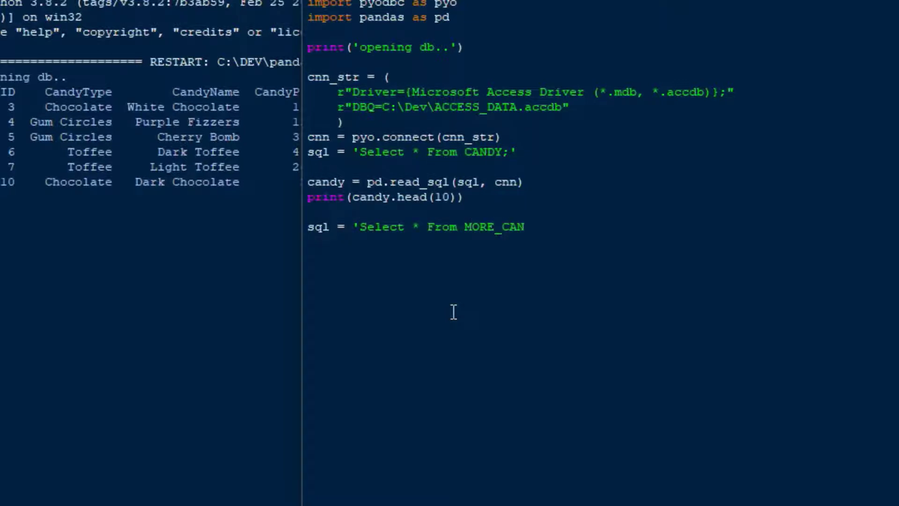
text(DY;')
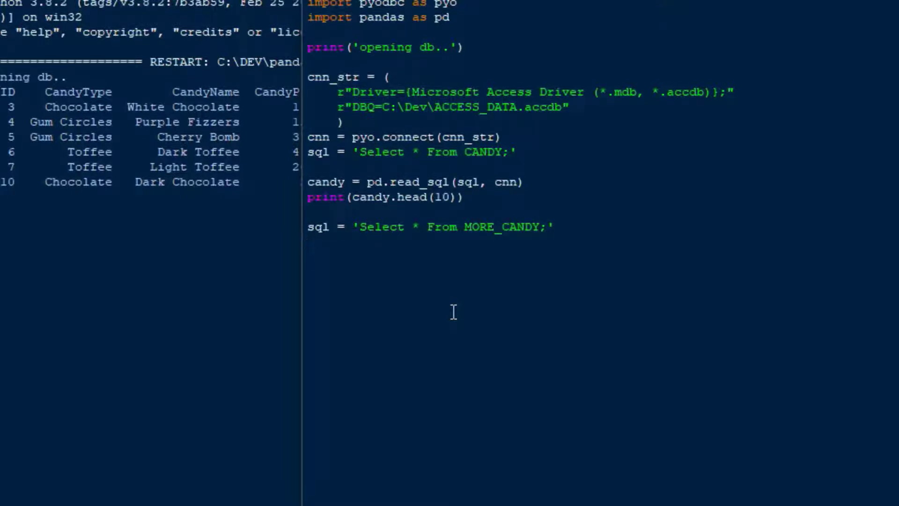
- Load the query results into more_candy with pd.read_sql(sql, cnn)
text(M)
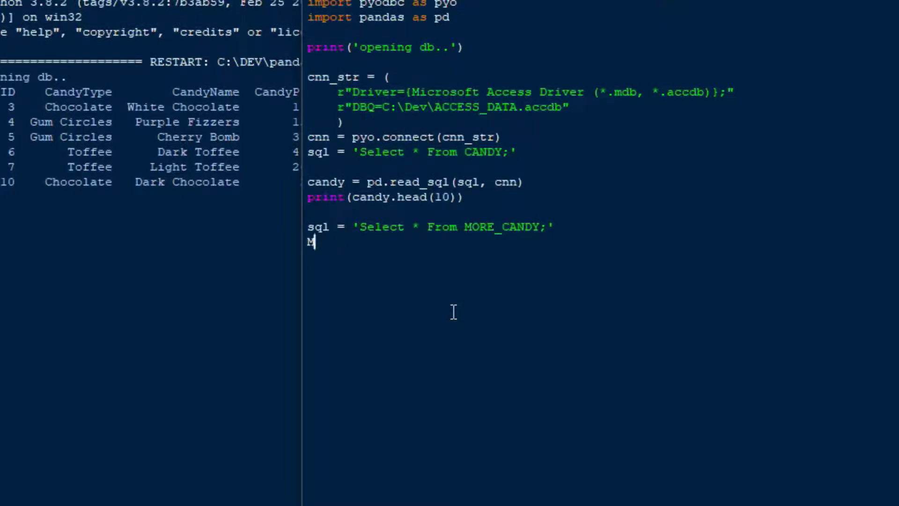
text(ore_candy)
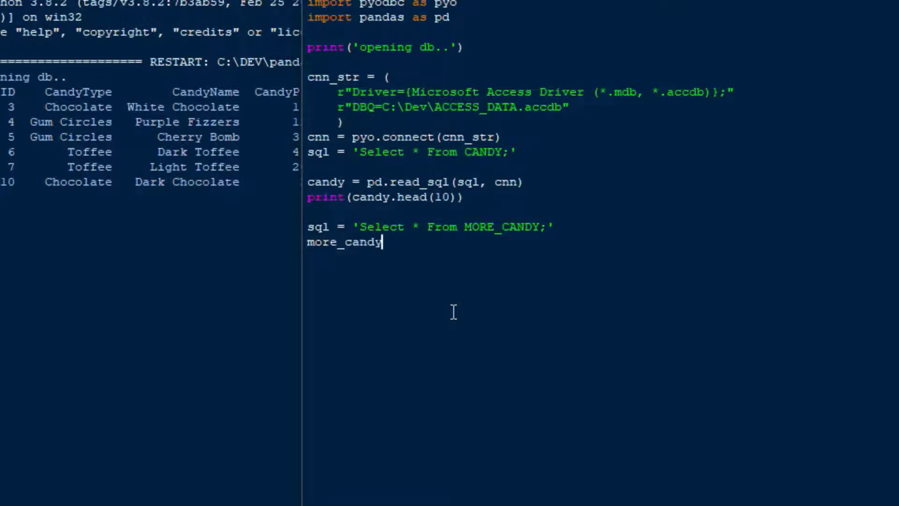
text(=)
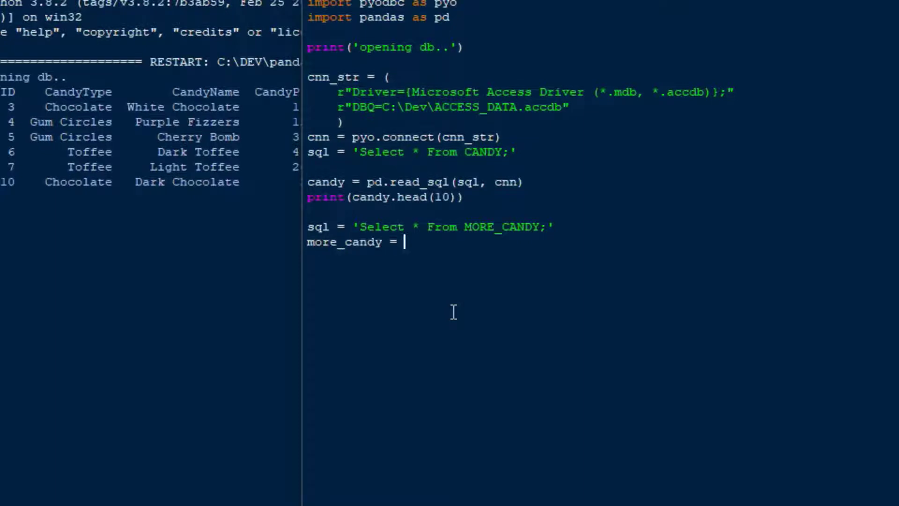
text(pd.read)
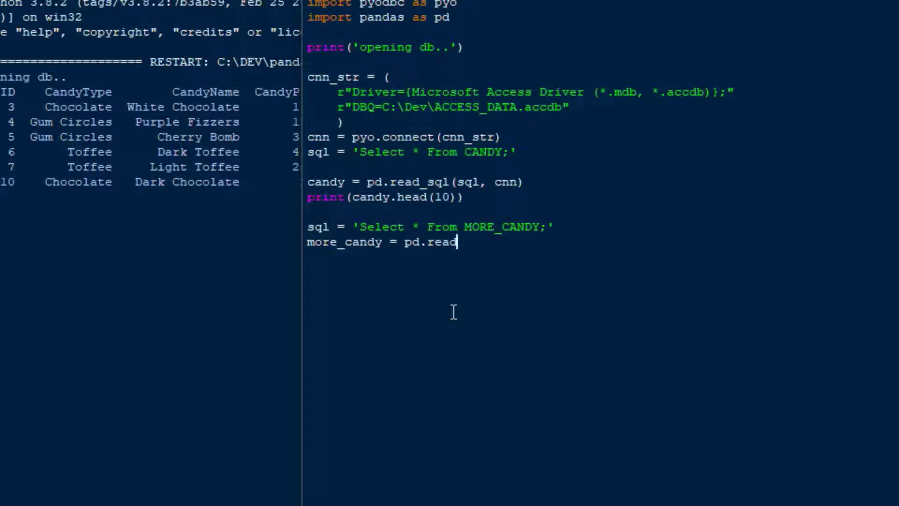
text(_sql)
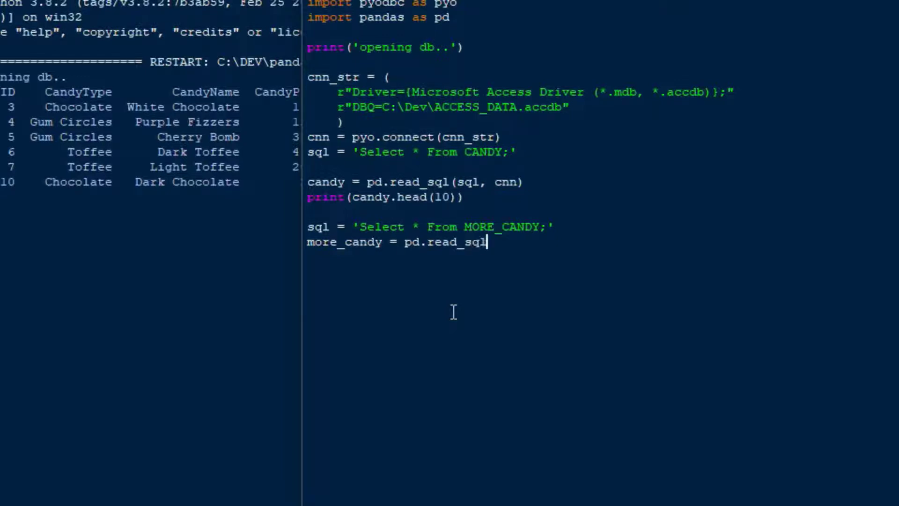
text((sql, cnn)
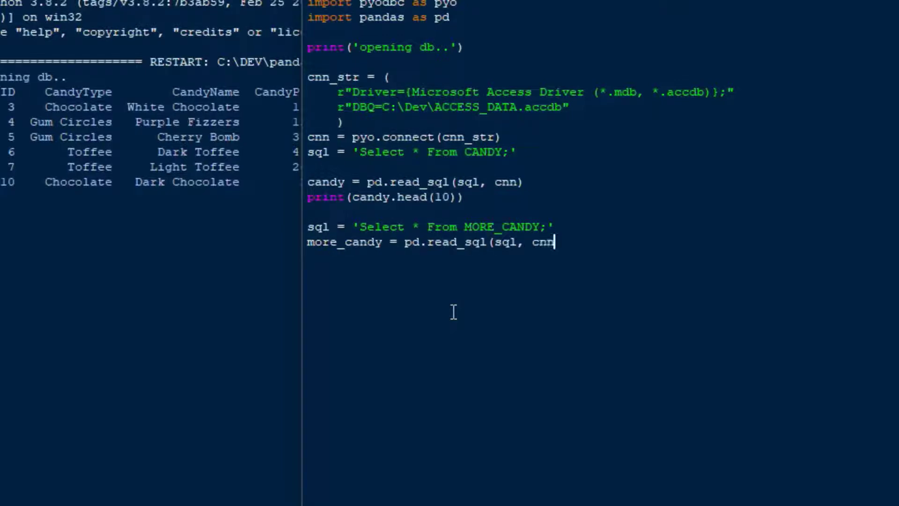
text())
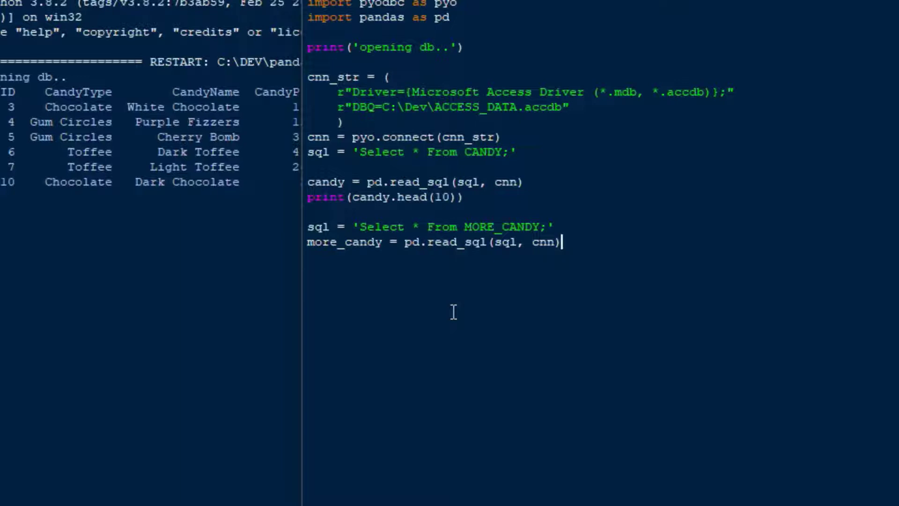
- Add print(more_candy.head(10)) and start running the updated script
text(p)
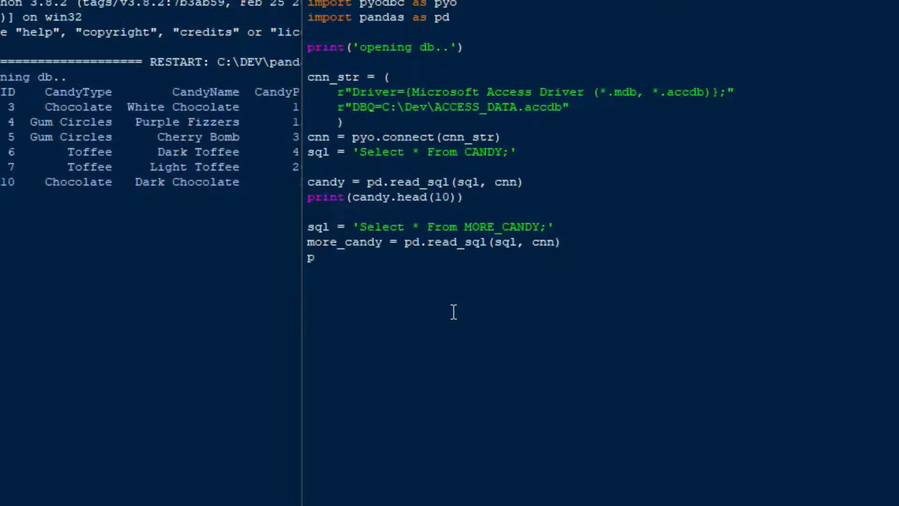
text(rint(more)
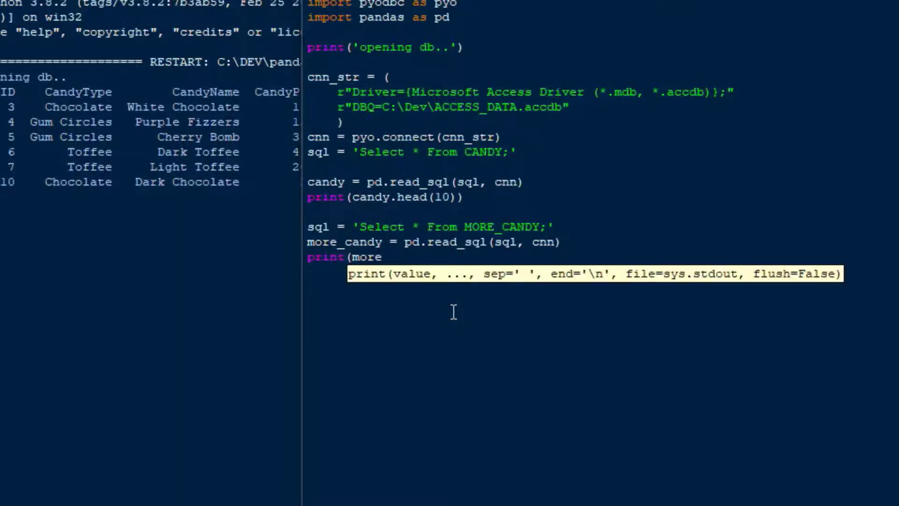
text(_candy.h)
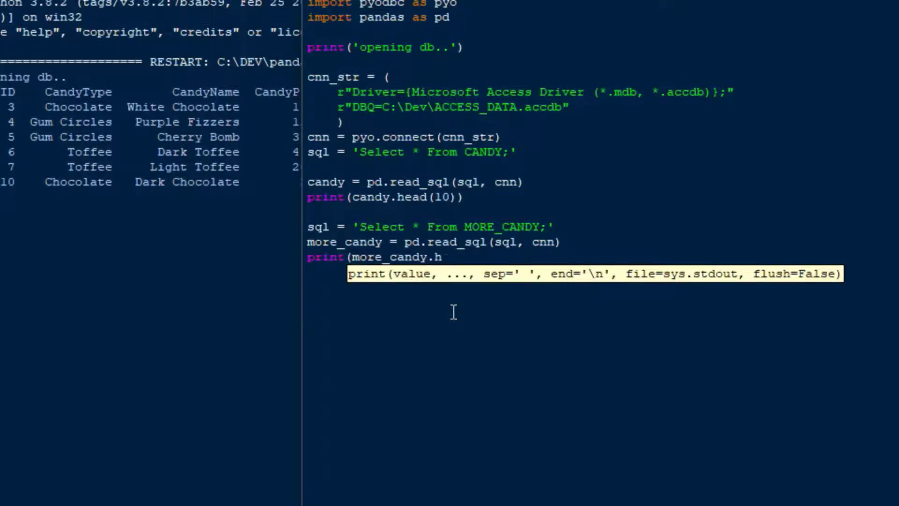
text(ead(10)))
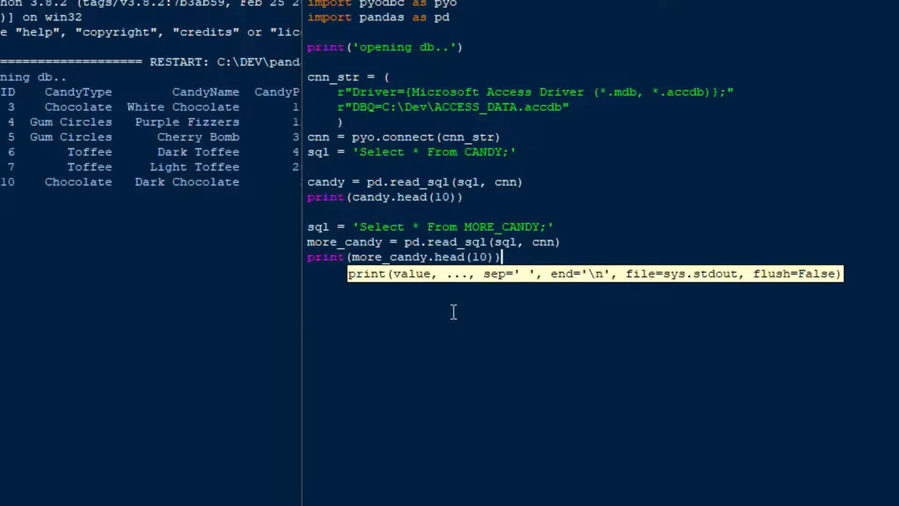
key(enter)
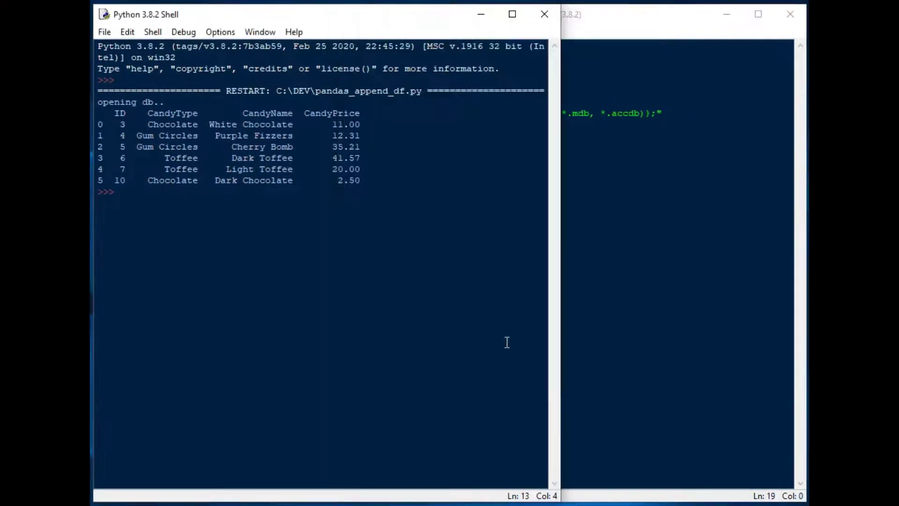
- Run the script and highlight the CANDY rows in the shell output
key(F5)
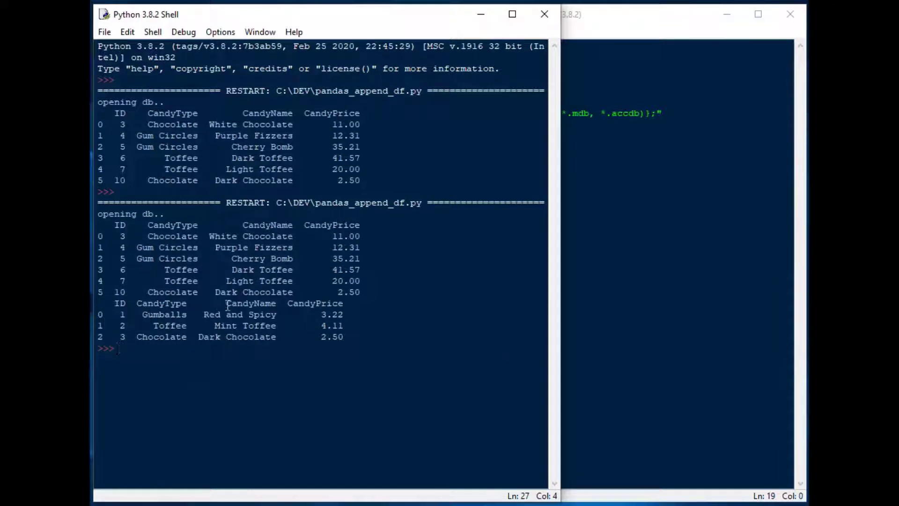
drag(152, 337, 343, 336)
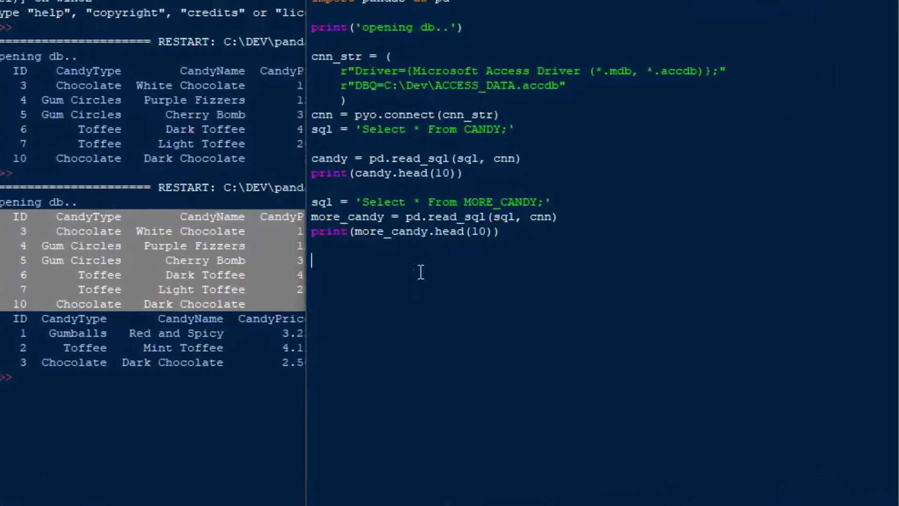
- Add candy = candy.append(more_candy) to combine the two tables
text(candy =)
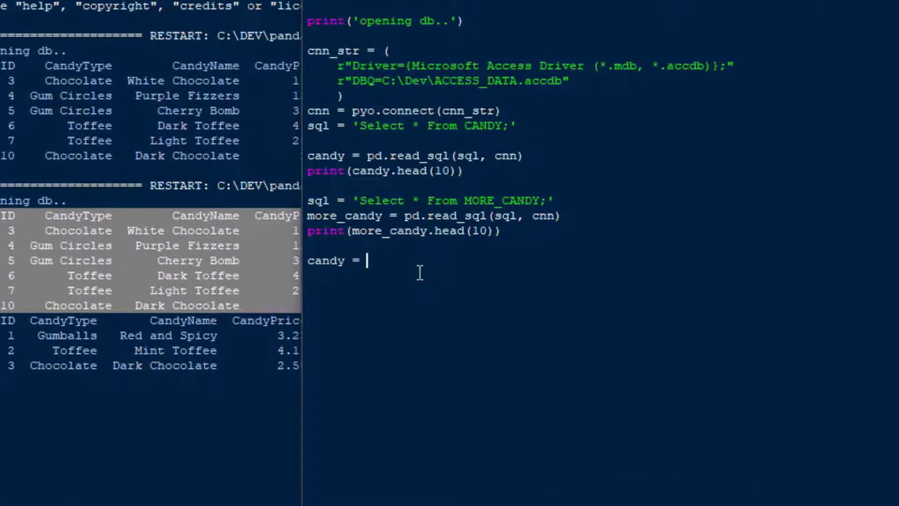
text(candy)
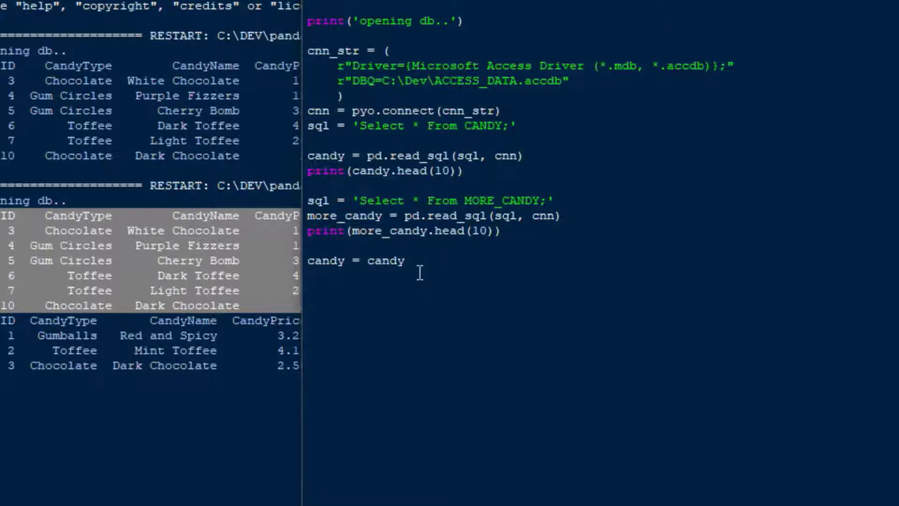
mouse_move(494, 281)
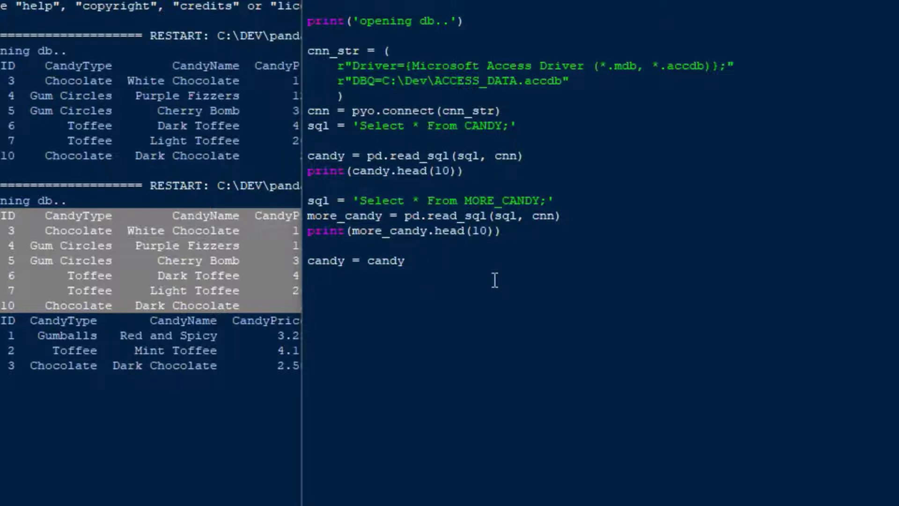
mouse_move(490, 269)
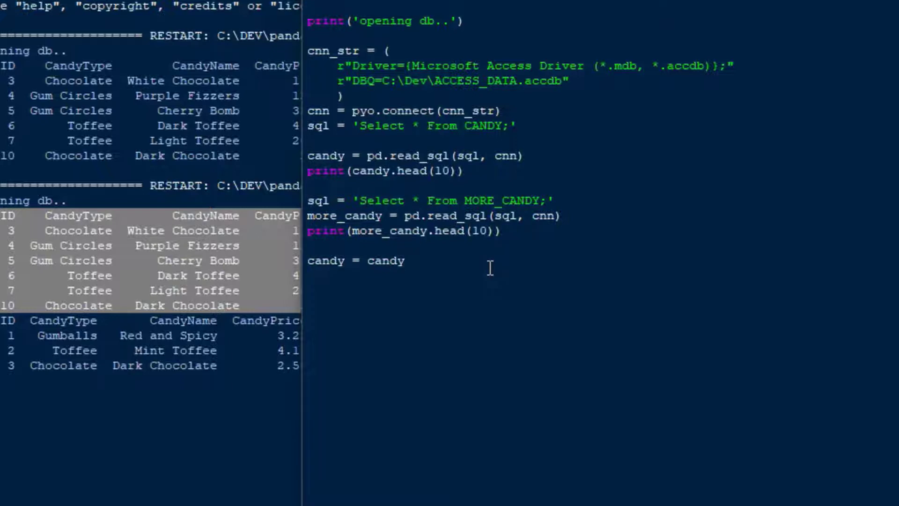
text(.append()
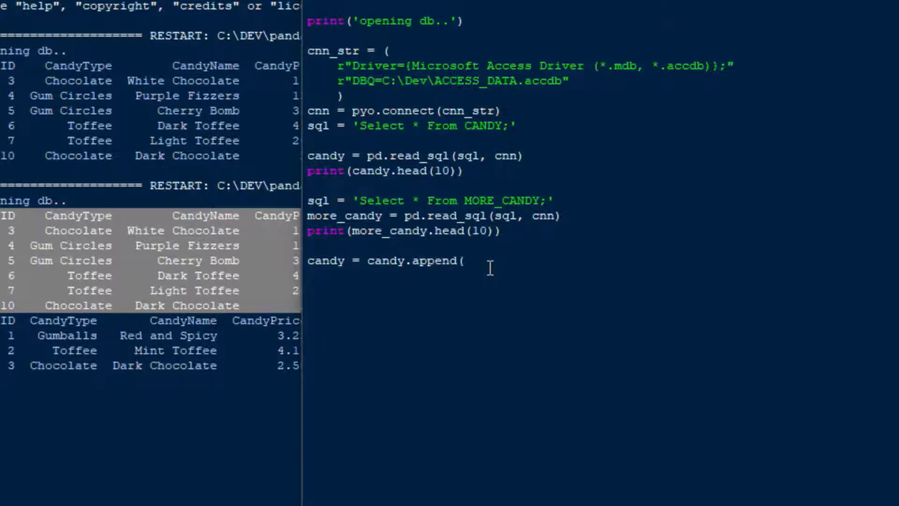
text(more_ca)
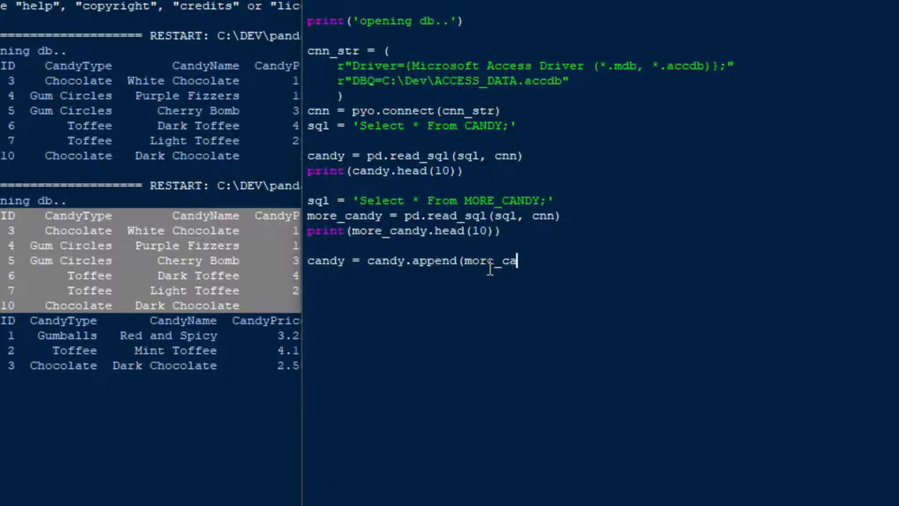
text(ndy))
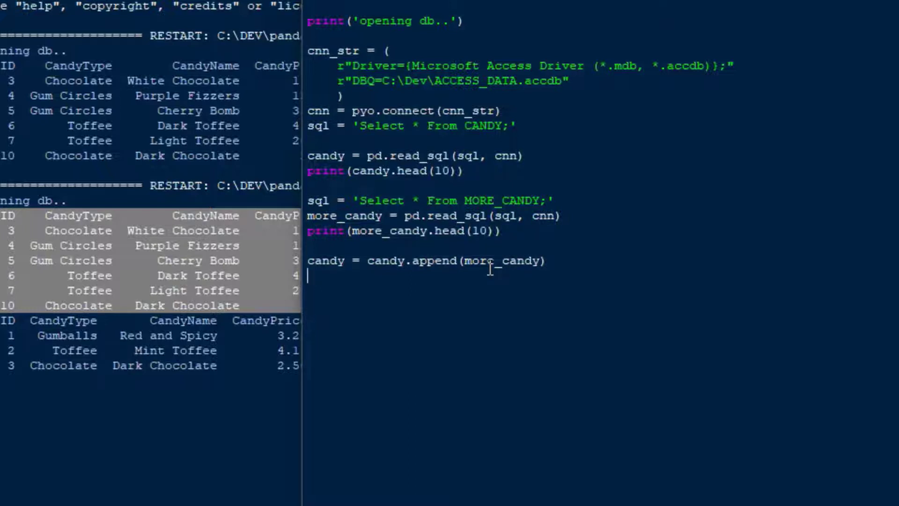
- Add print(candy) to show the combined table
text(print)
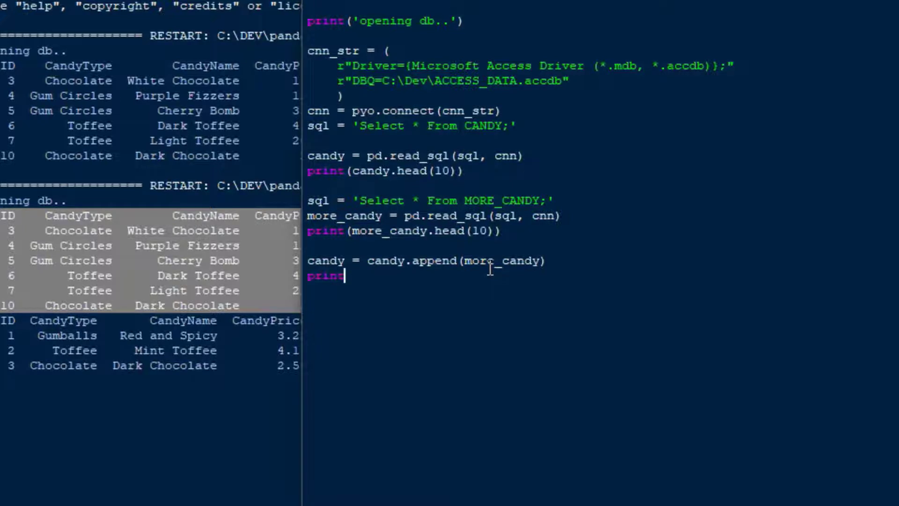
text(()
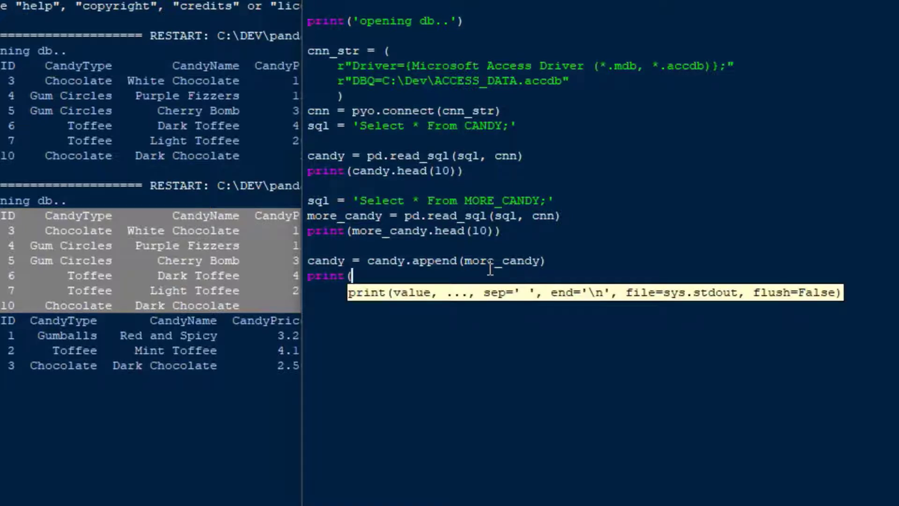
text(candy))
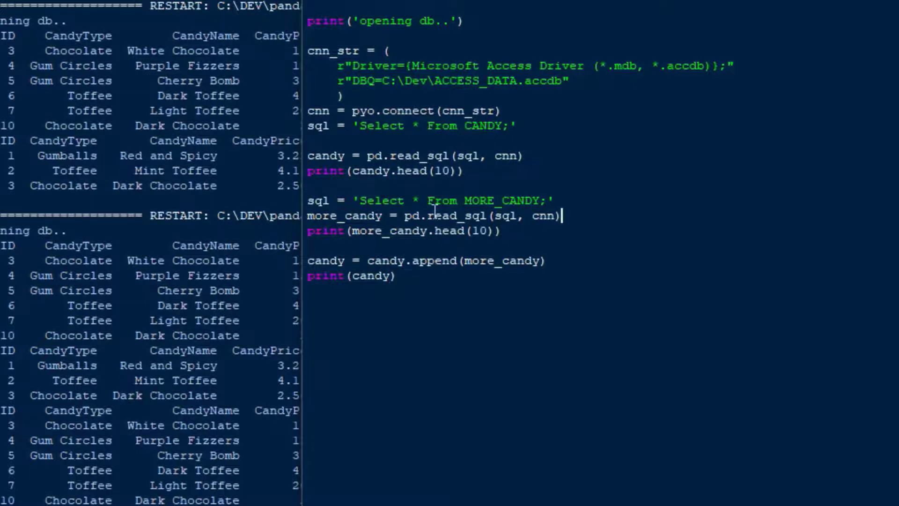
mouse_move(609, 247)
text(, i)
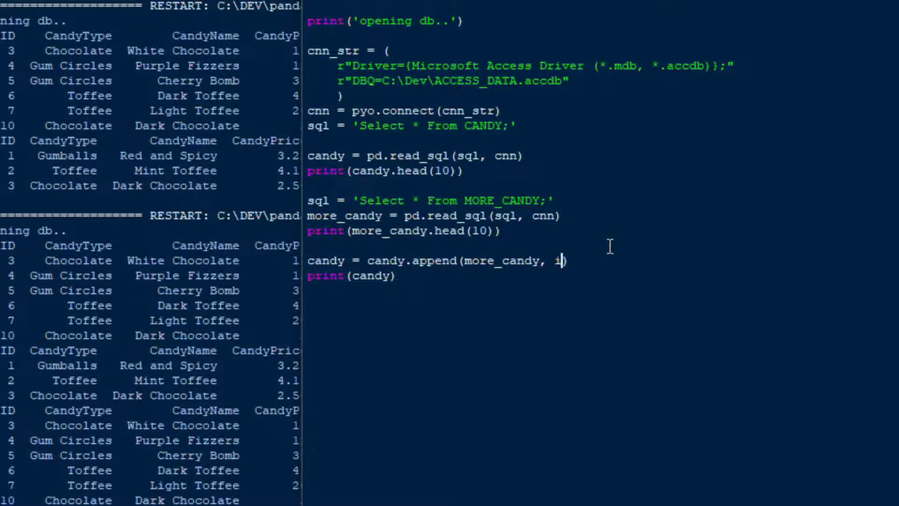
- Add the misspelled ingore_index=True argument to the append call
text(ngore)
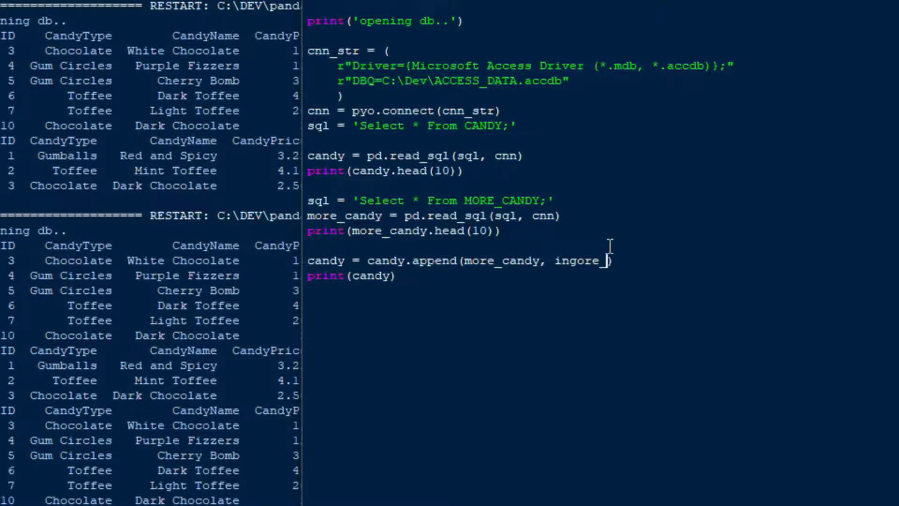
text(_index=)
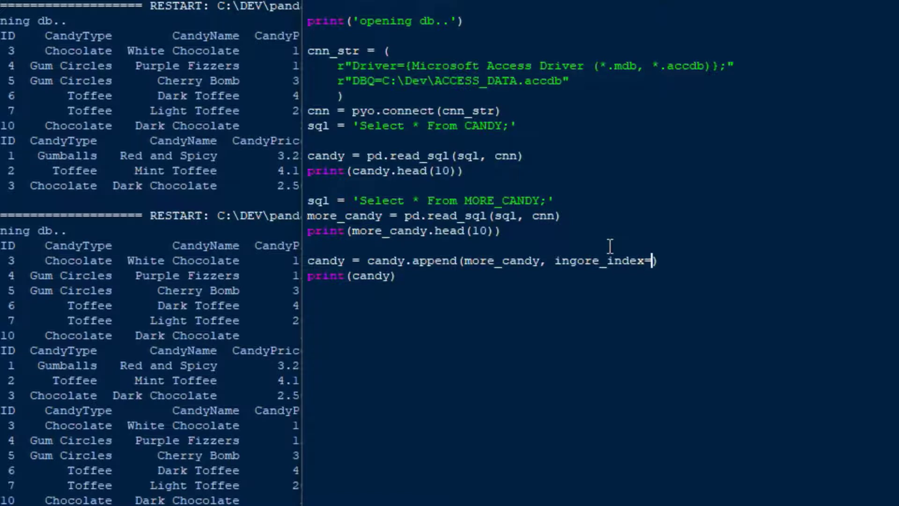
text(true)
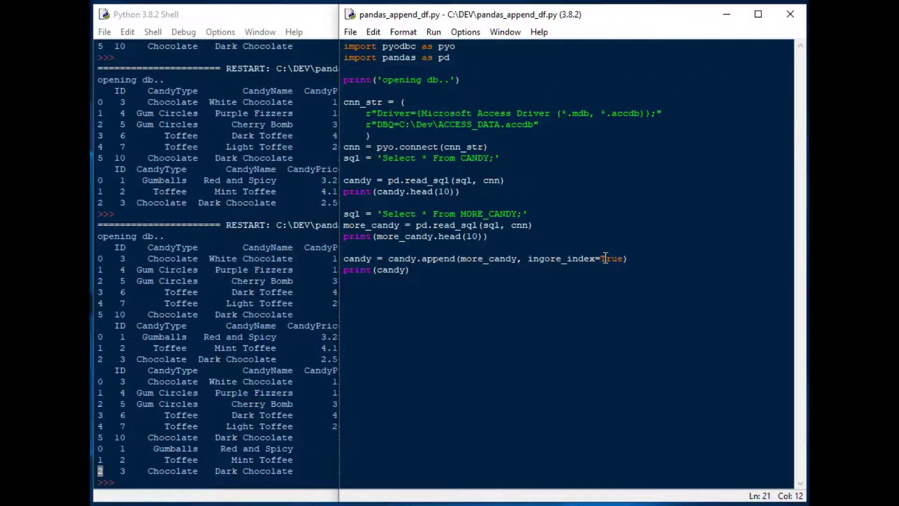
- Run the script, producing a TypeError about the 'ingore_index' keyword
key(F5)
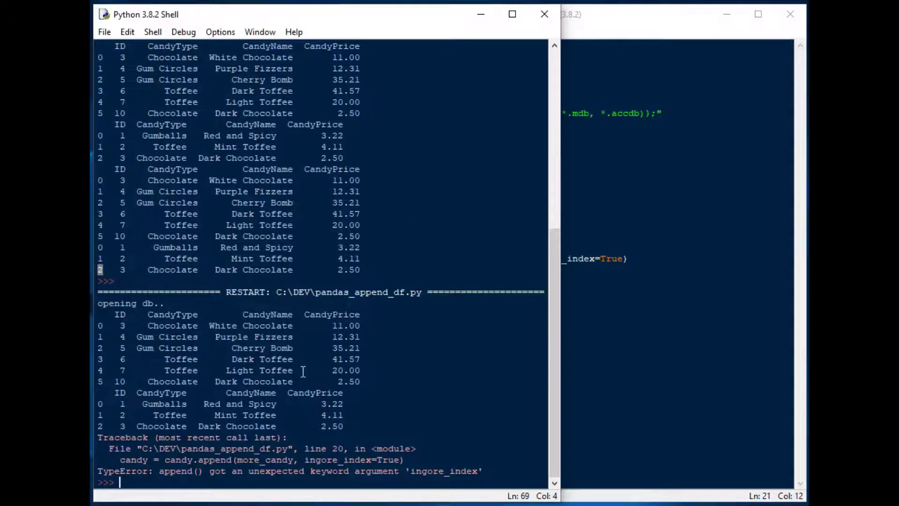
mouse_move(656, 40)
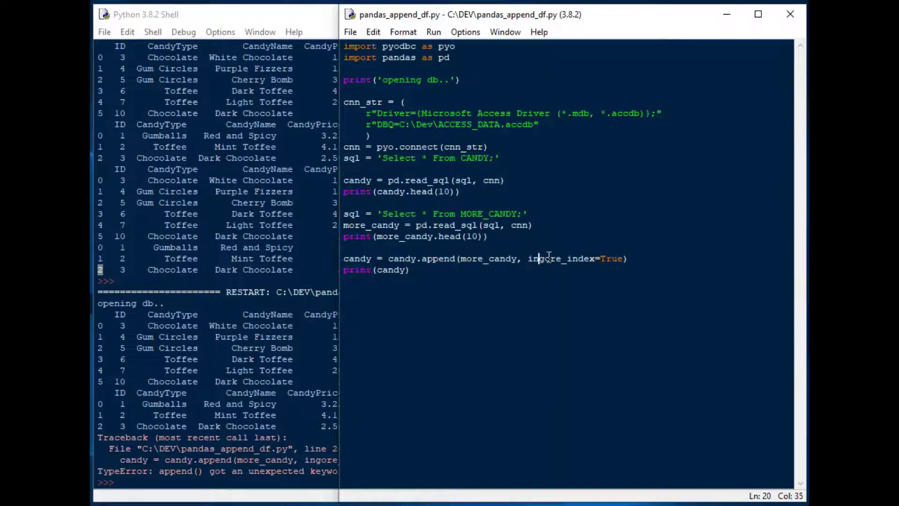
- Correct the argument spelling to ignore_index=True in the append call
key(BackSpace)
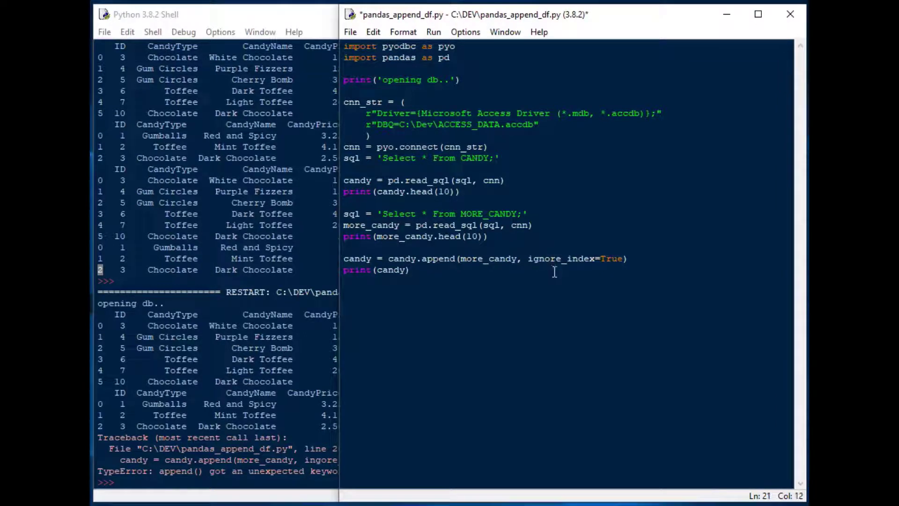
click(144, 14)
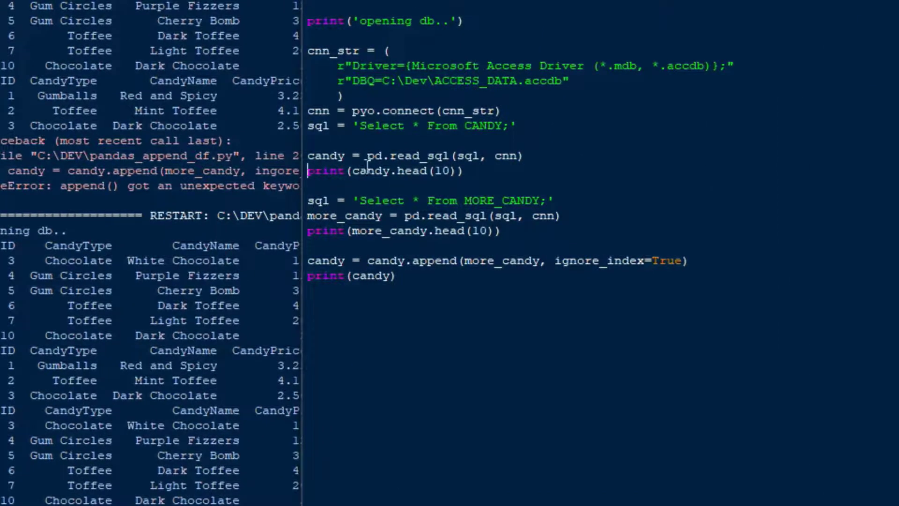
mouse_move(367, 171)
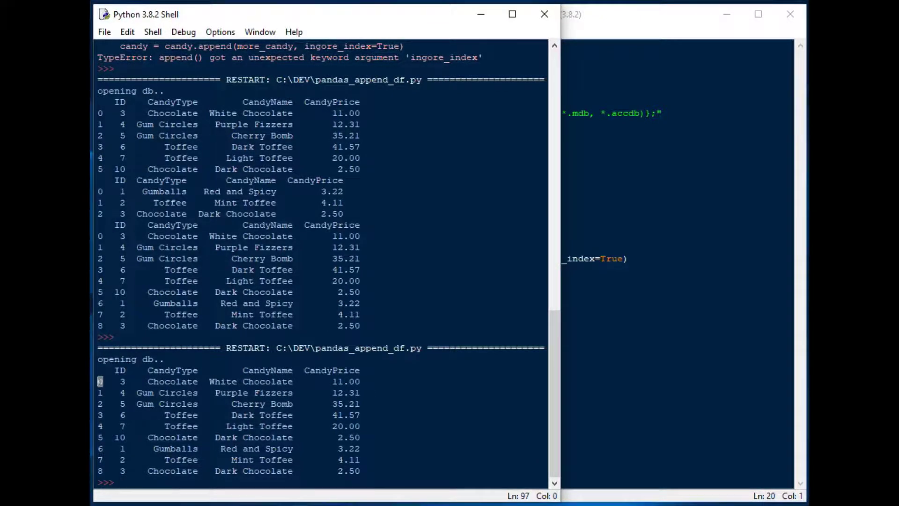
click(102, 404)
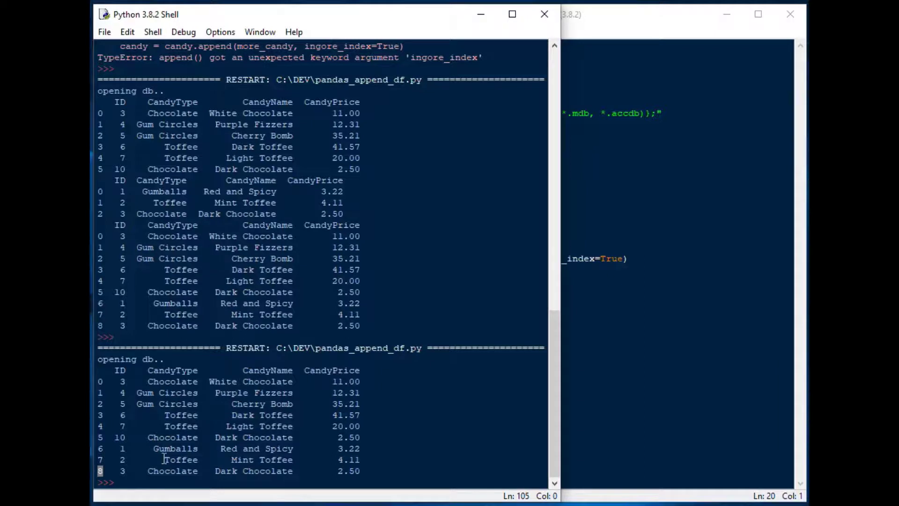
double_click(172, 471)
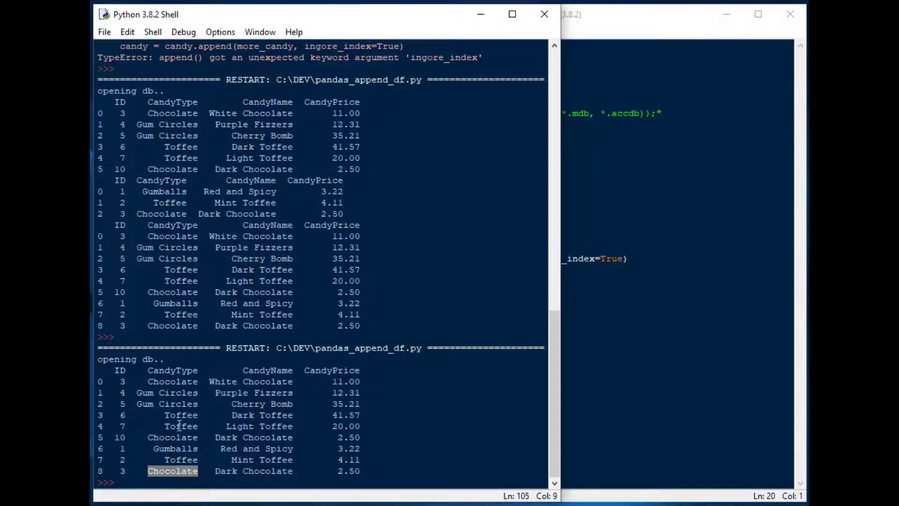
double_click(225, 438)
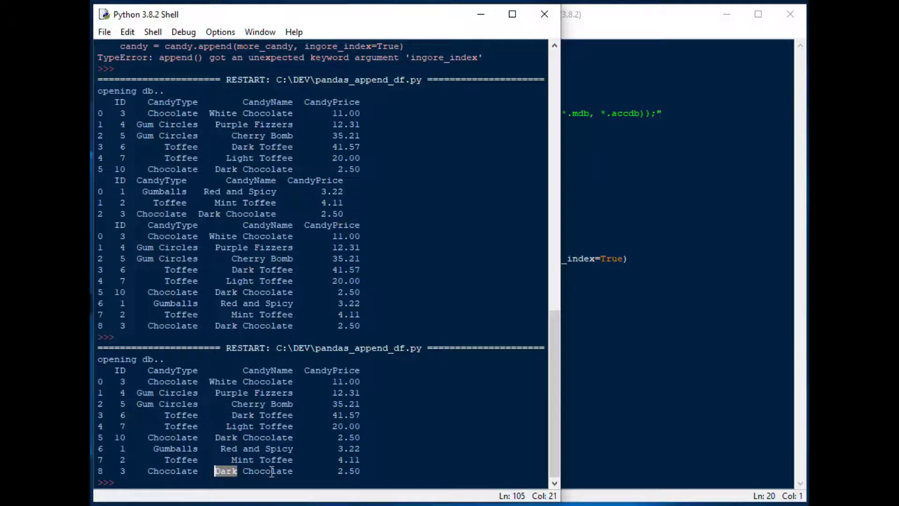
double_click(268, 437)
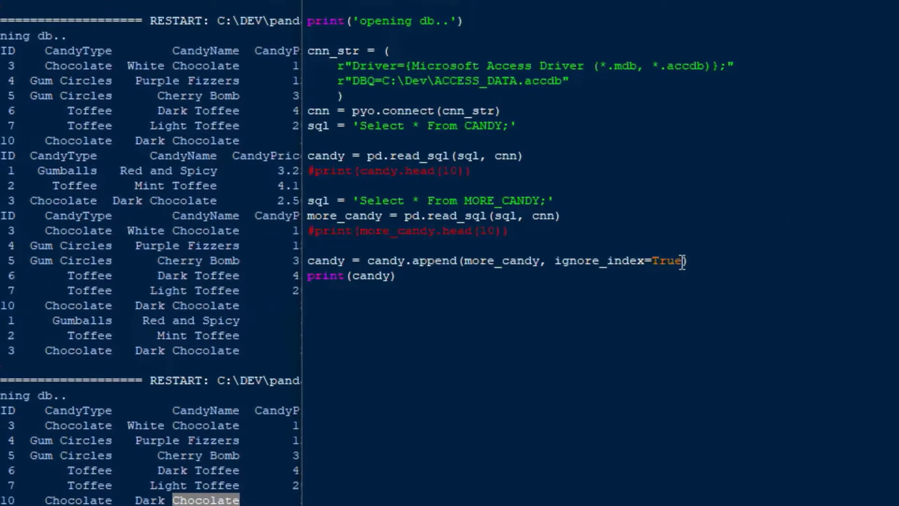
mouse_move(662, 253)
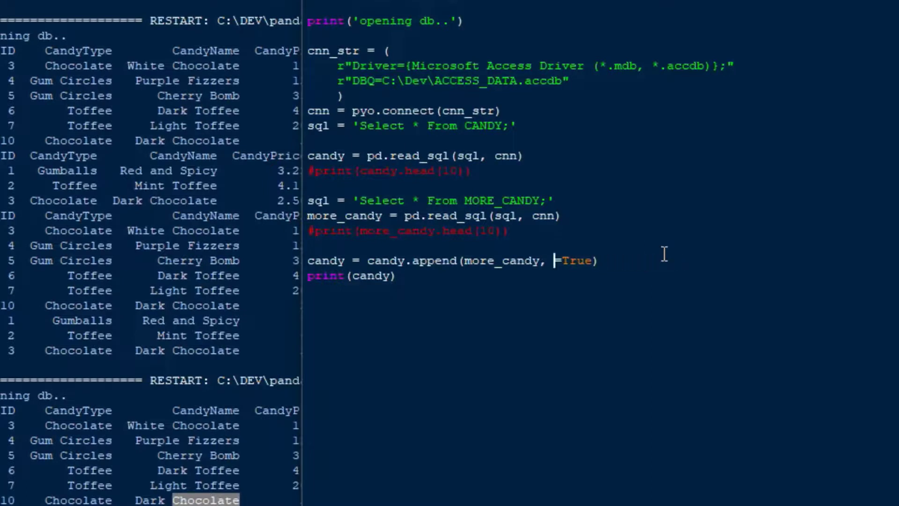
- Replace the append option with verify_integrity=True
text(verify_)
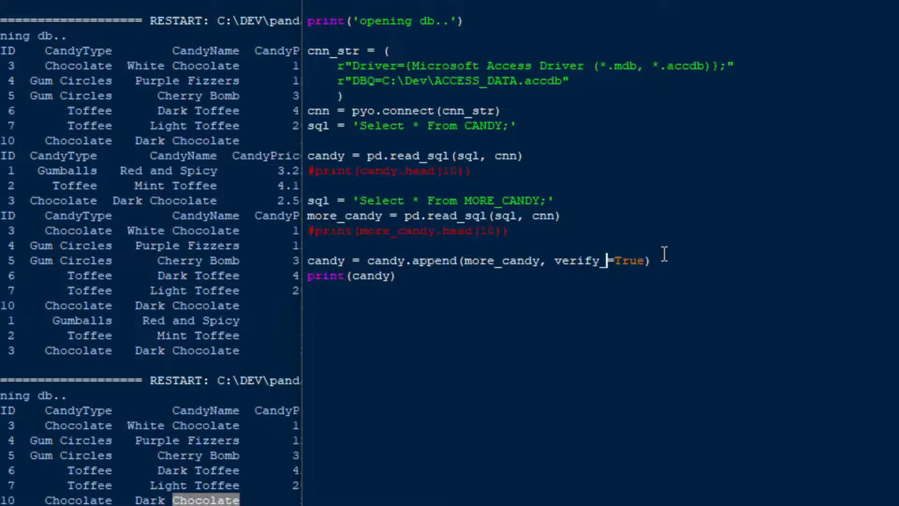
text(integrity)
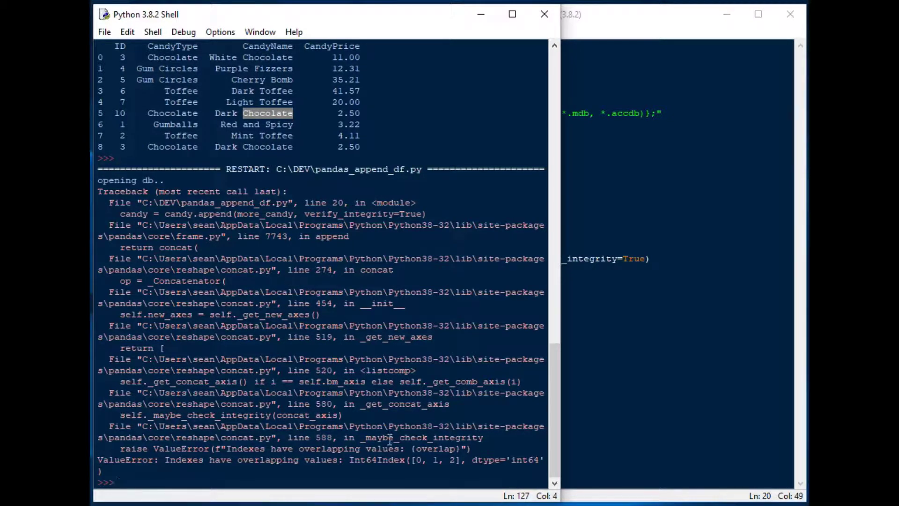
mouse_move(247, 462)
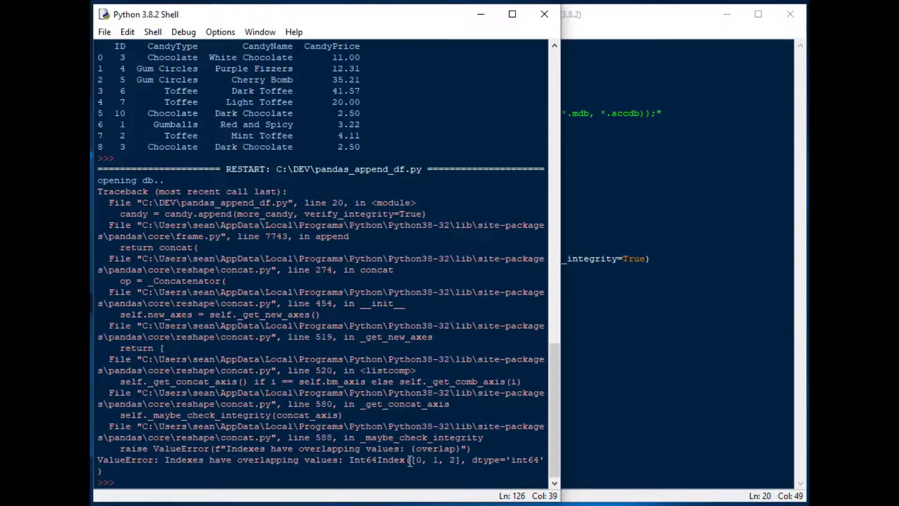
- Highlight the overlapping index values 0, 1, 2 in the ValueError traceback
drag(410, 449, 459, 459)
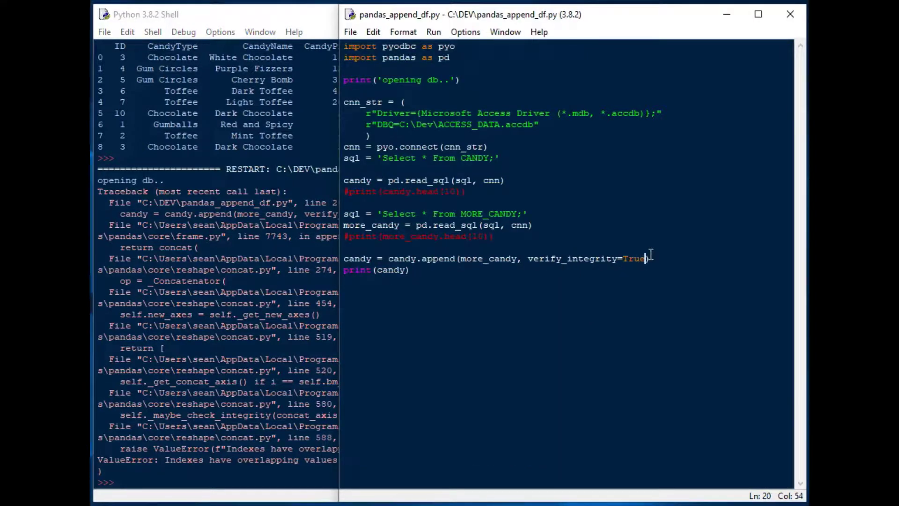
- Restore ignore_index on the append call and add cnn.close() after loading MORE_CANDY
text(False)
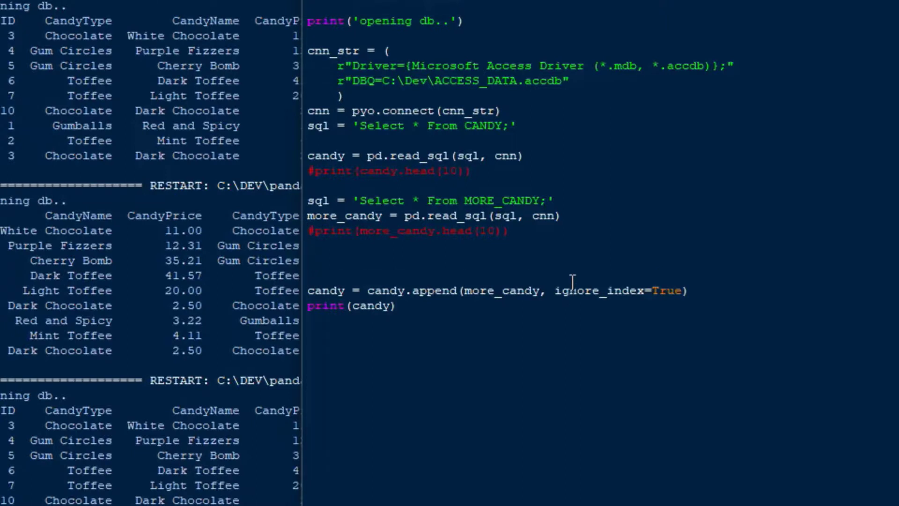
text(cnn.close)
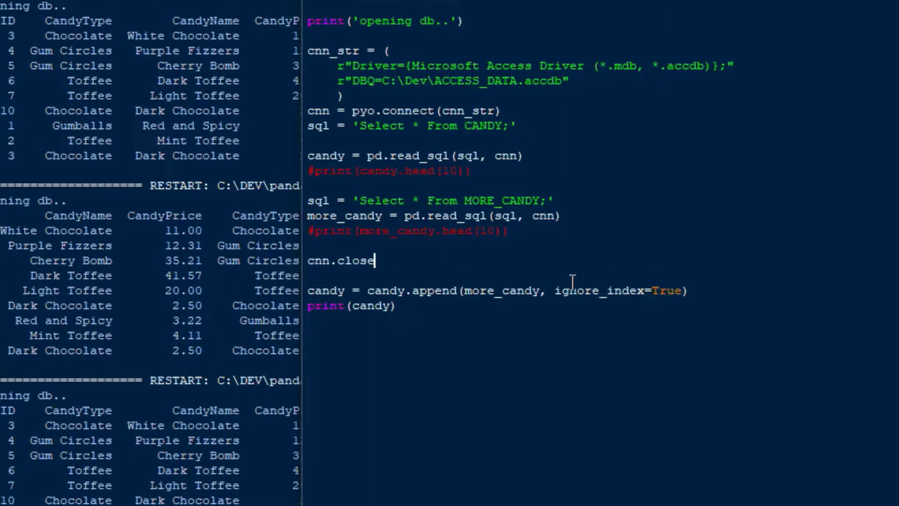
text(())
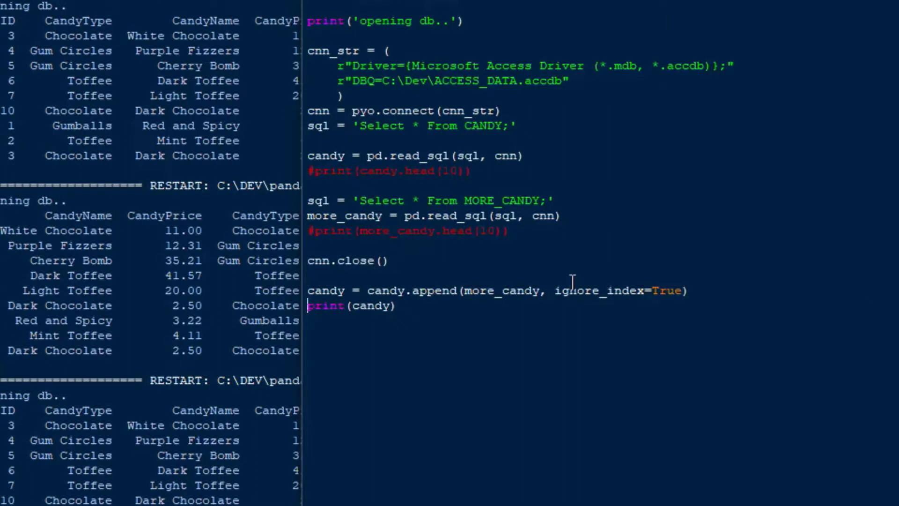